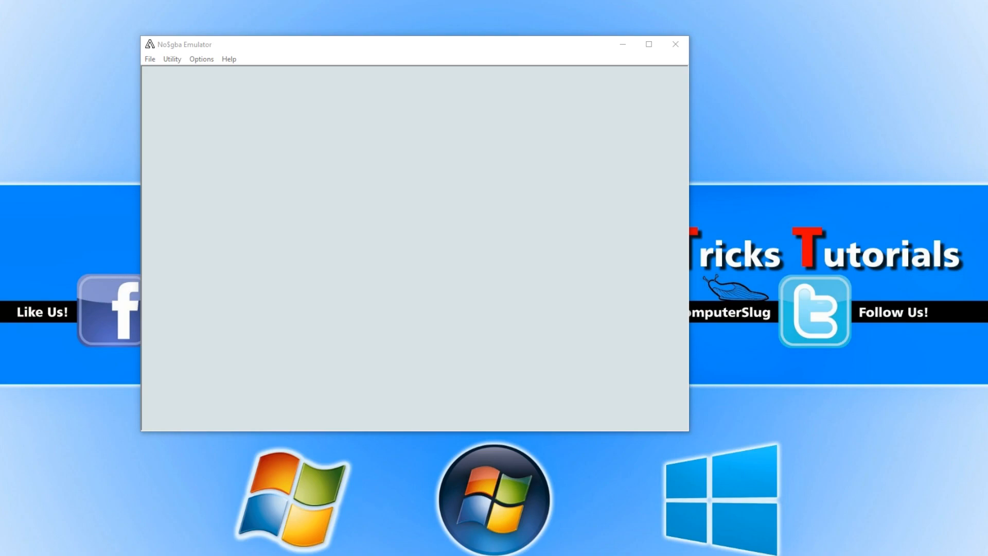
mouse_move(569, 249)
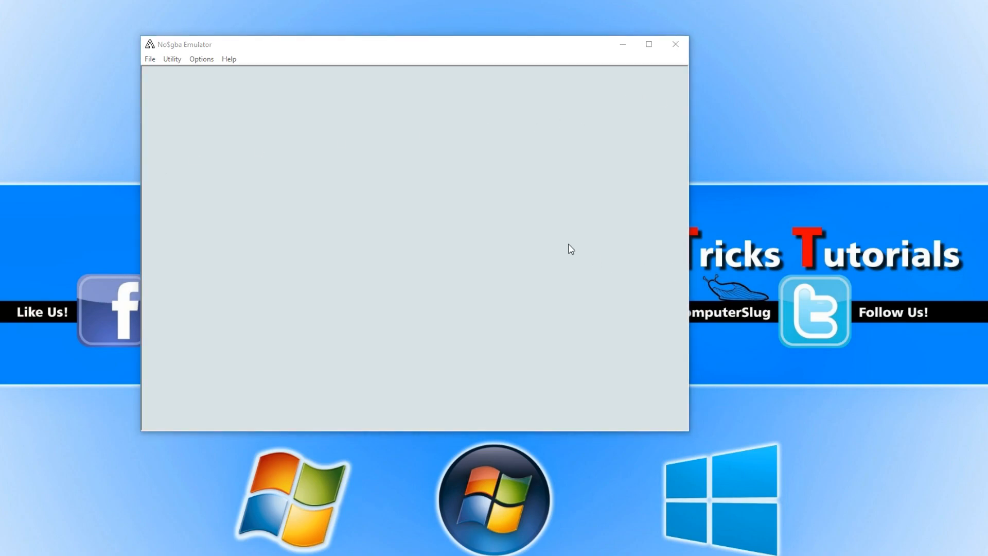
mouse_move(296, 135)
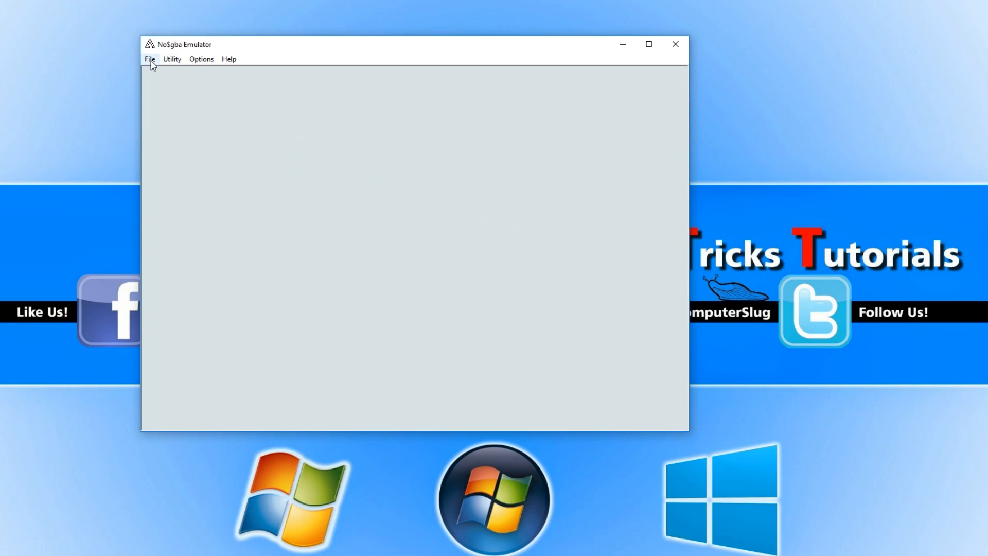
Browse the File and Utility menus and bring up the Cheats manager
left_click(149, 59)
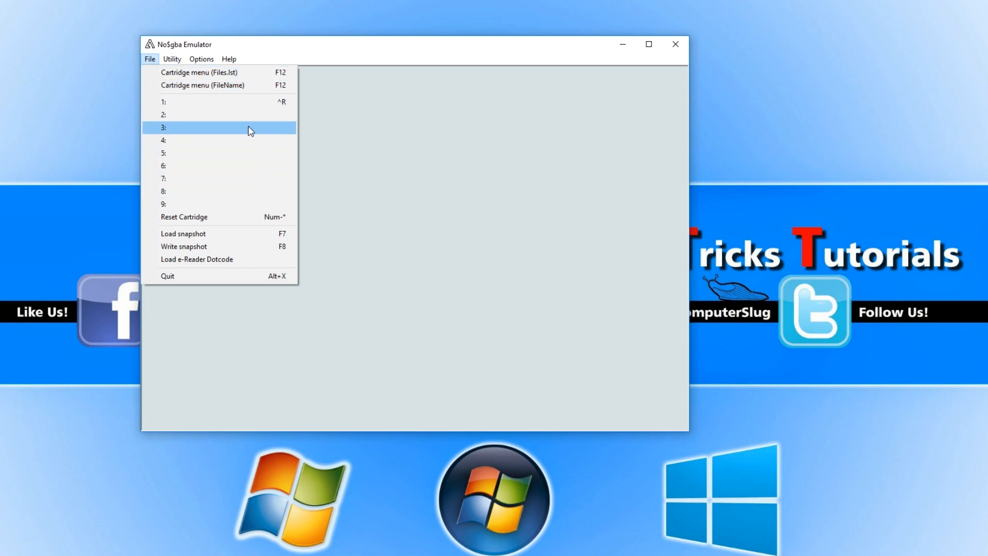
left_click(172, 59)
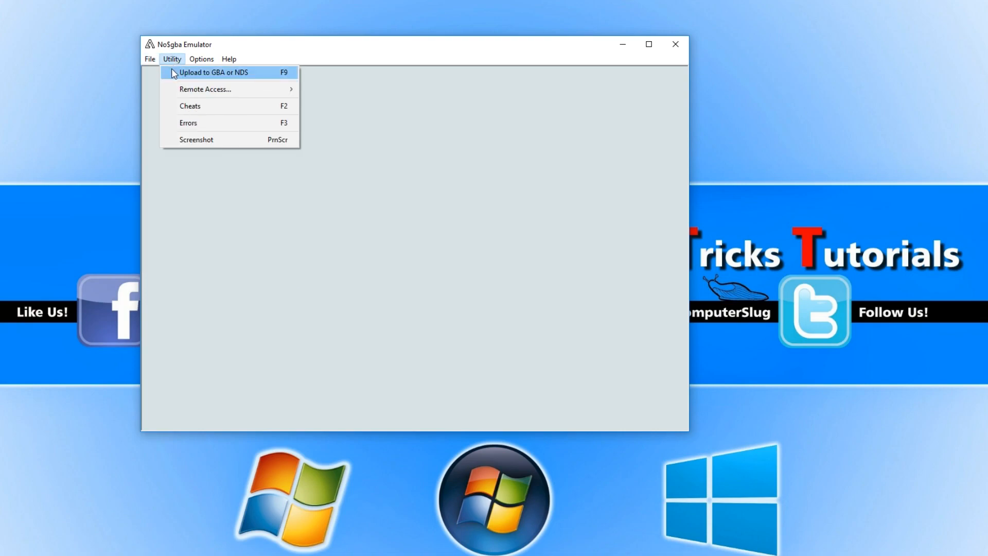
left_click(190, 106)
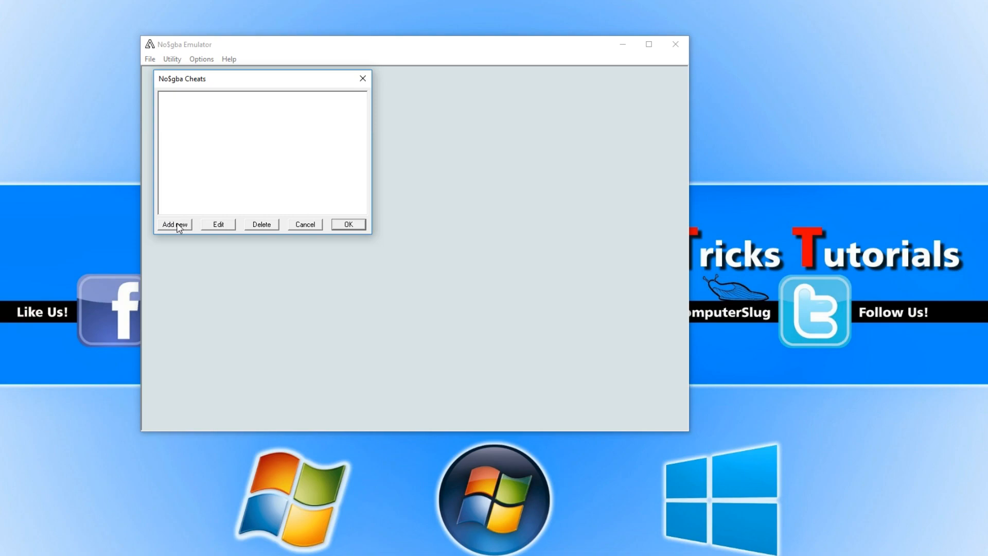
mouse_move(362, 78)
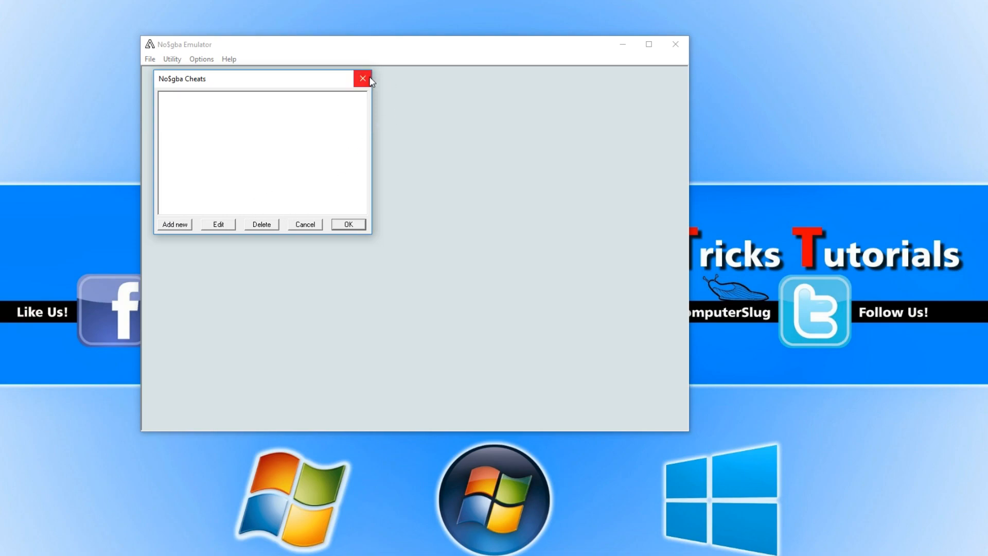
Close the Cheats manager and bring up the Options menu
left_click(172, 58)
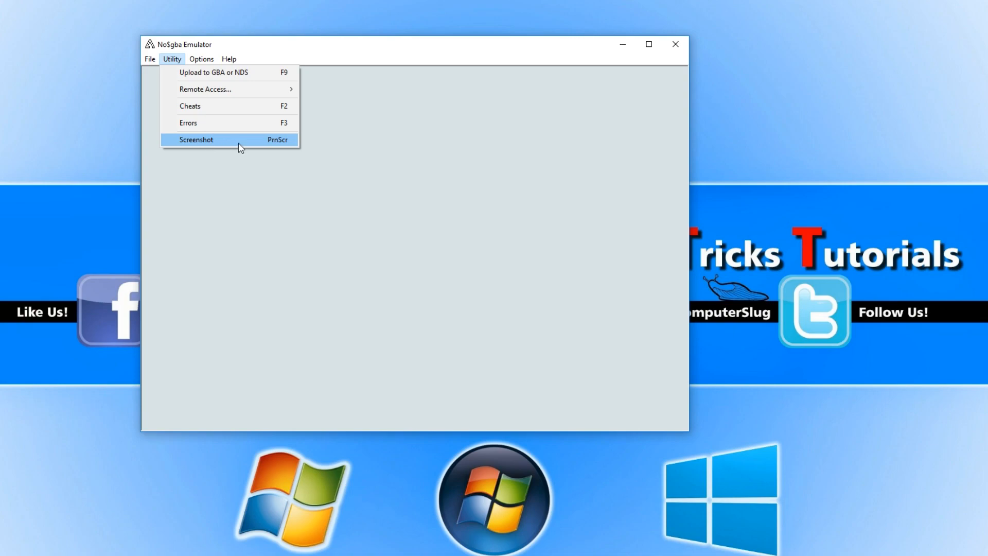
left_click(202, 59)
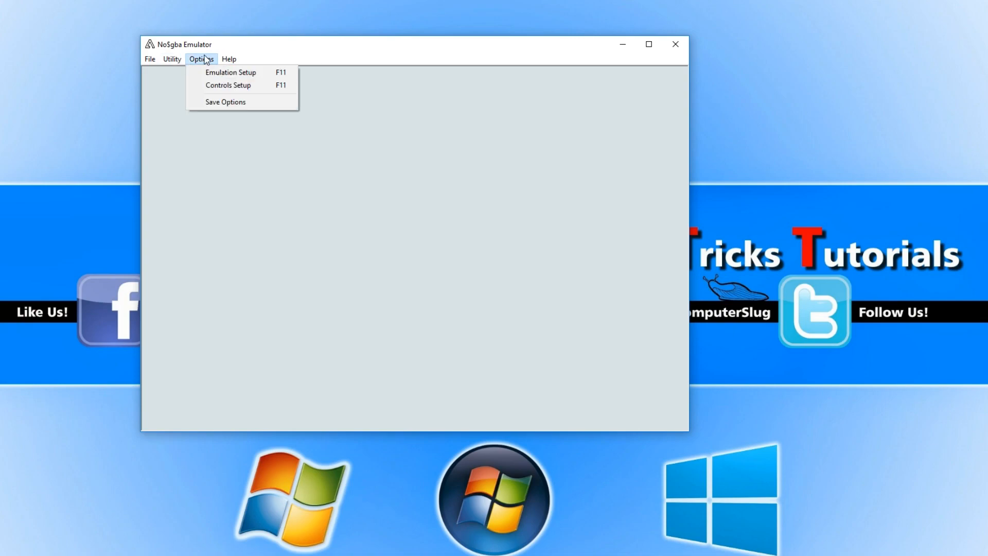
mouse_move(240, 76)
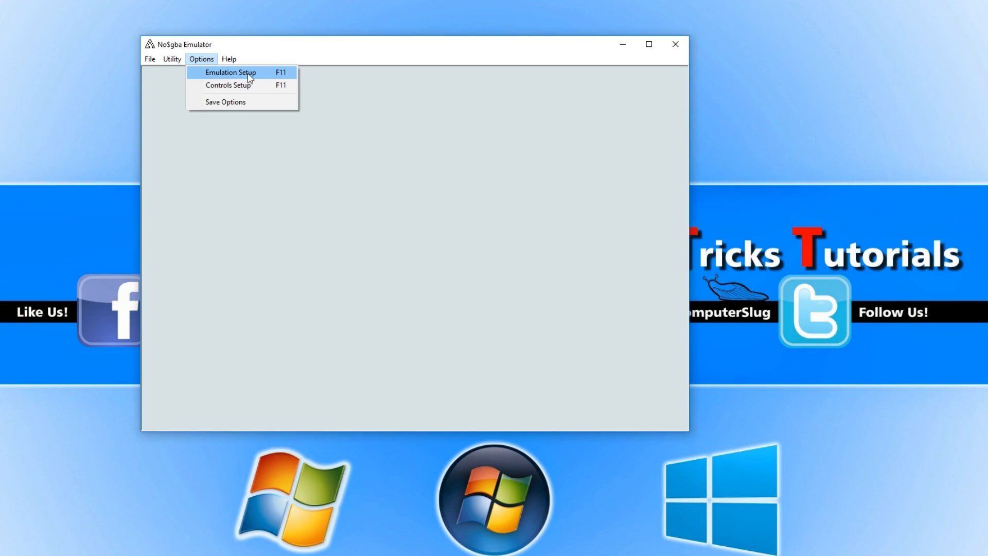
Bring up the No$gba Emulation Setup dialog and look over its Emulation settings
left_click(231, 72)
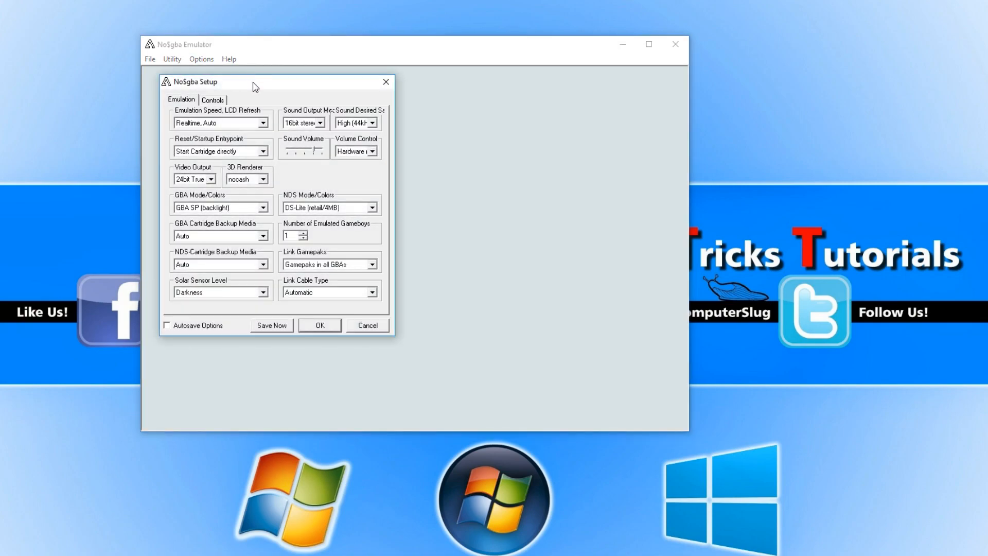
mouse_move(214, 105)
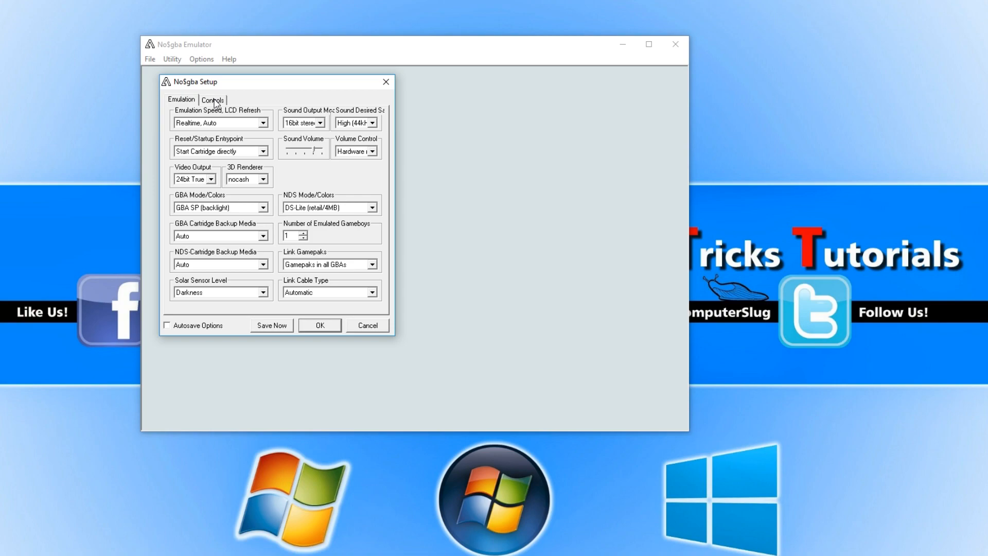
left_click(262, 122)
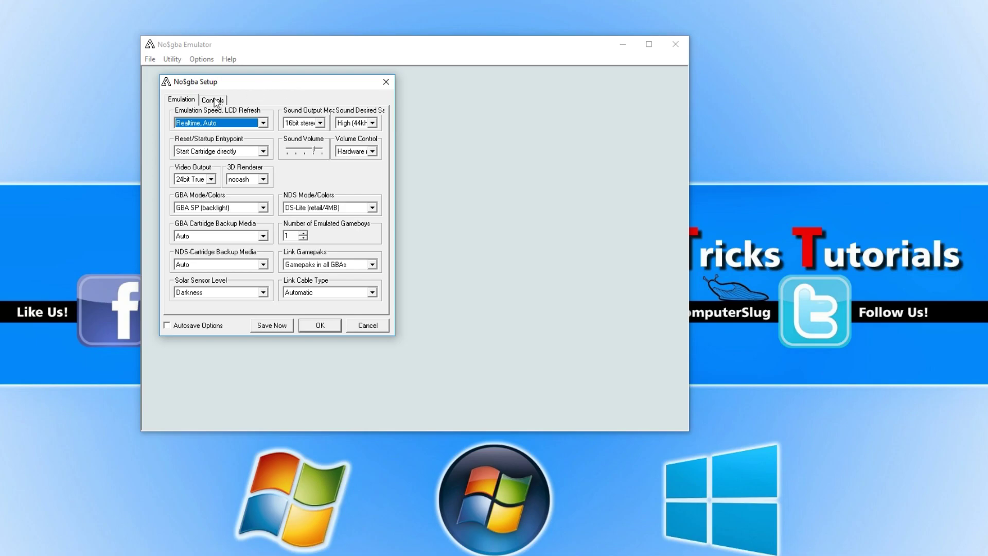
left_click(213, 100)
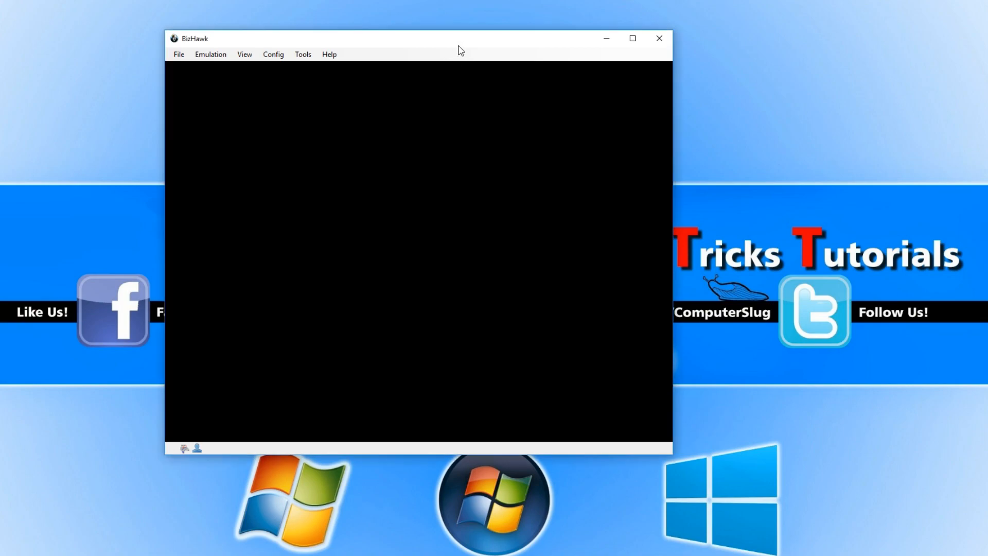
mouse_move(476, 56)
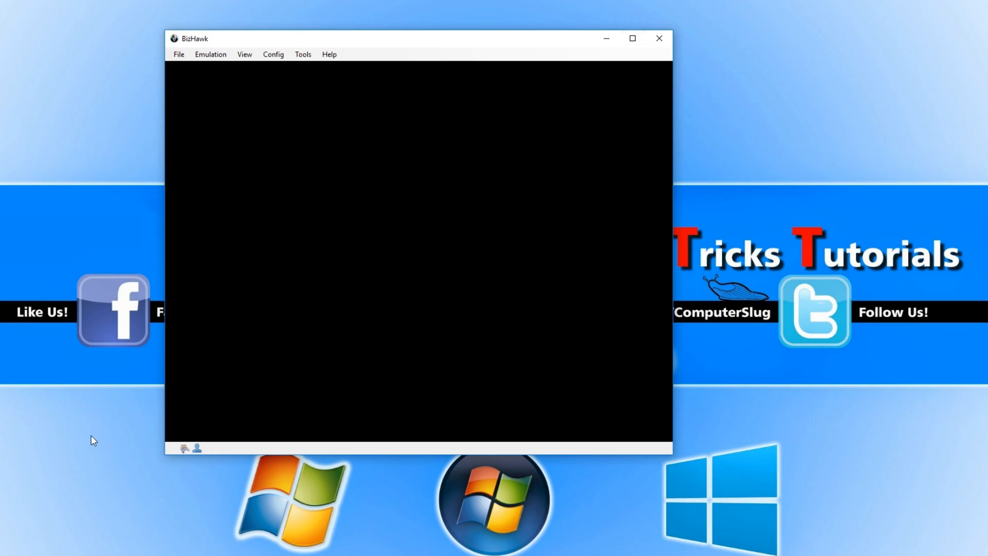
mouse_move(453, 399)
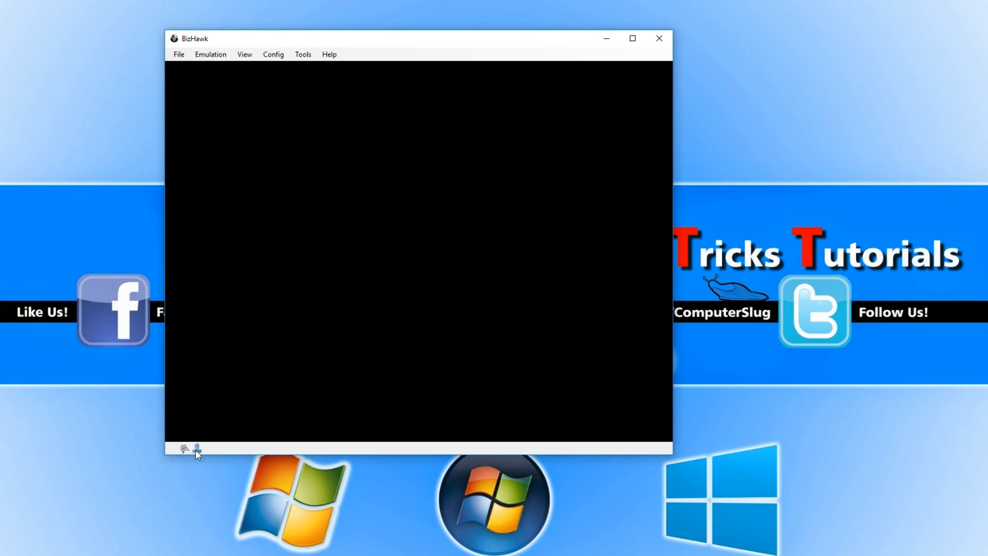
mouse_move(218, 82)
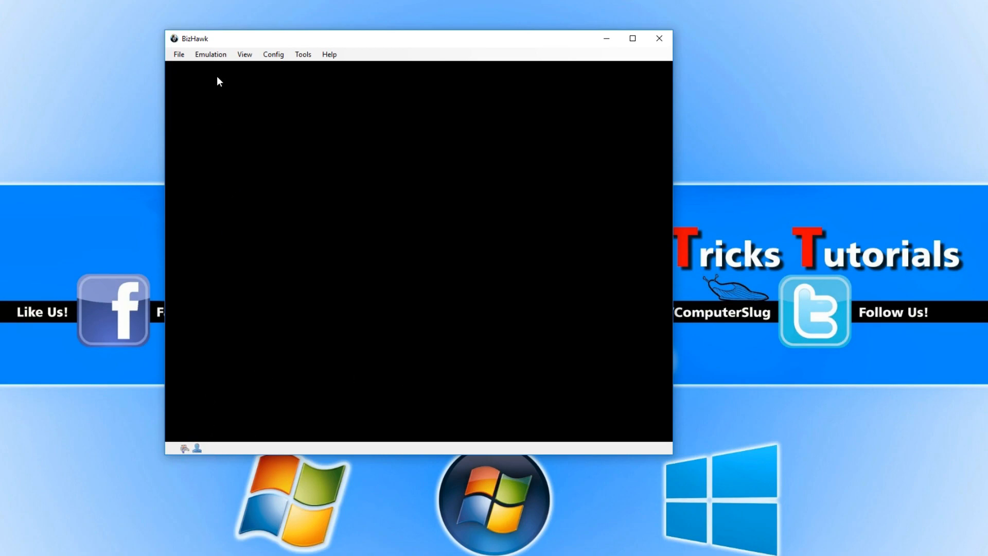
Skim BizHawk's File, Config, Emulation and View menus in quick succession
left_click(179, 54)
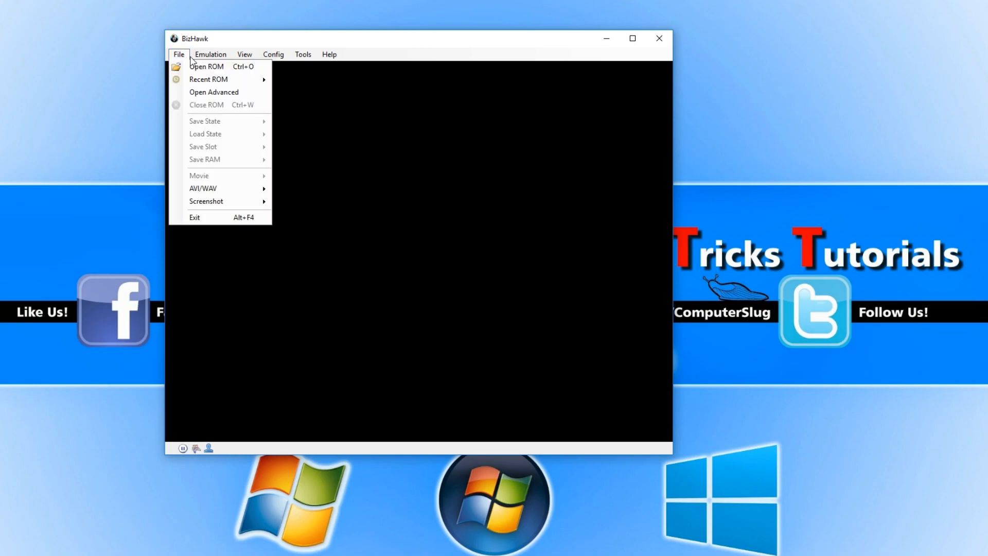
left_click(274, 53)
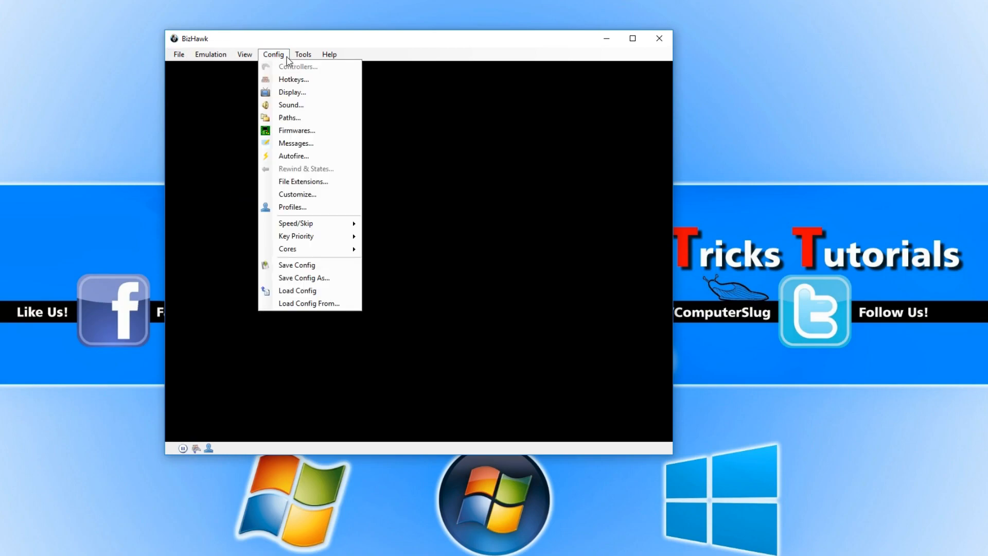
left_click(210, 54)
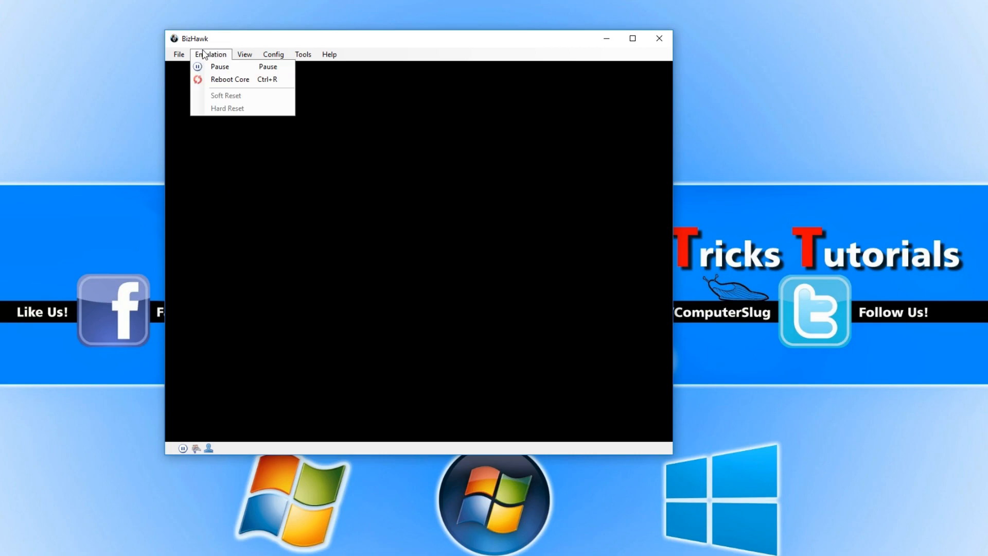
left_click(245, 53)
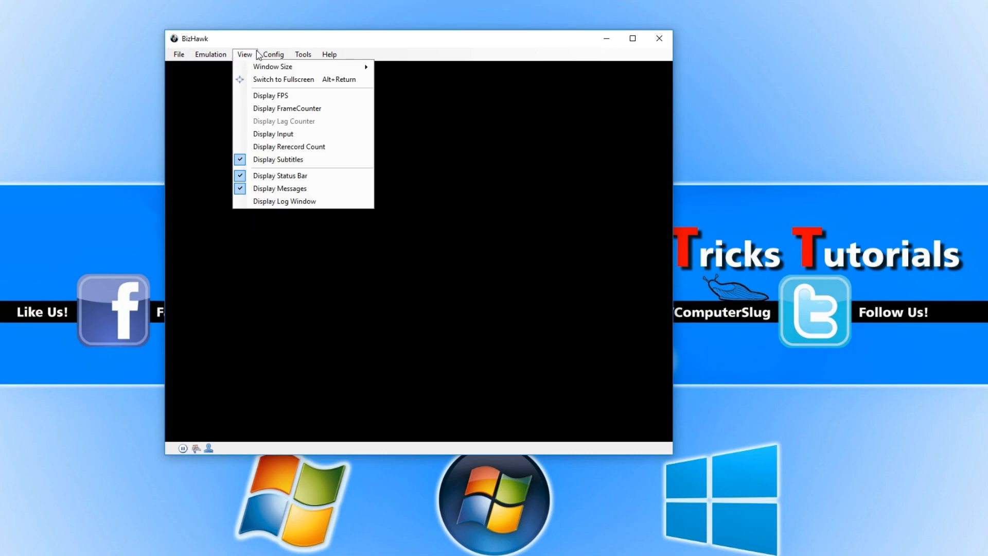
left_click(273, 53)
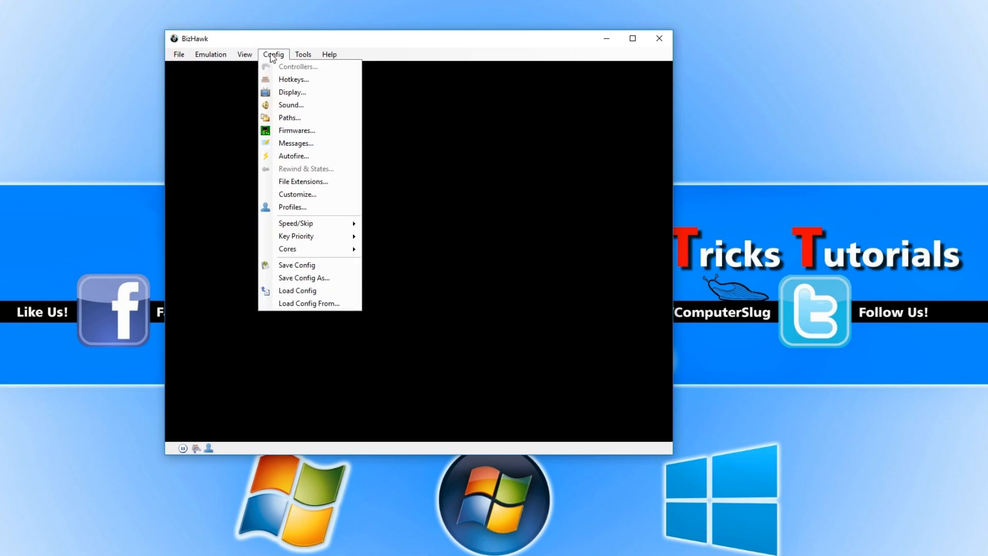
left_click(179, 53)
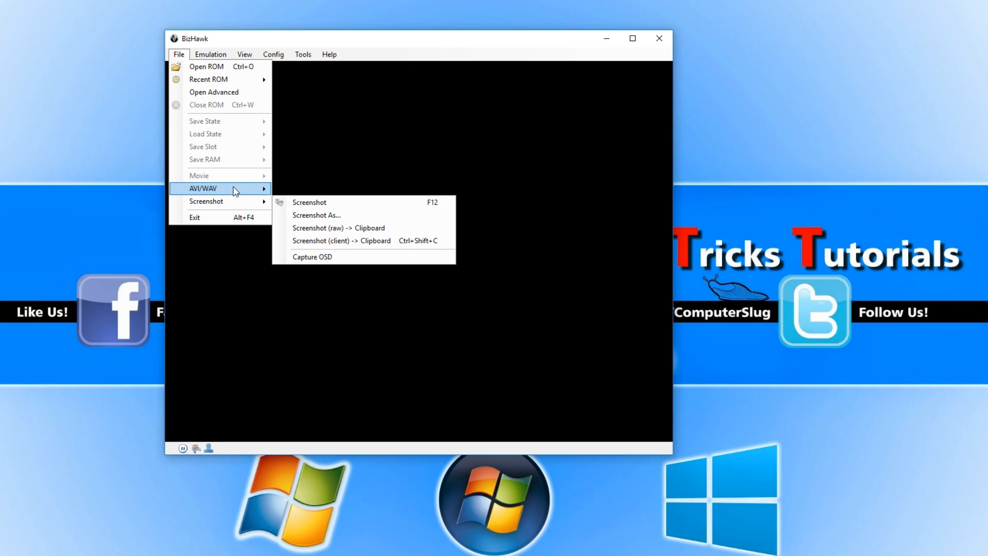
Review the Emulation, View and Config menus, then bring up Display Configuration
left_click(210, 53)
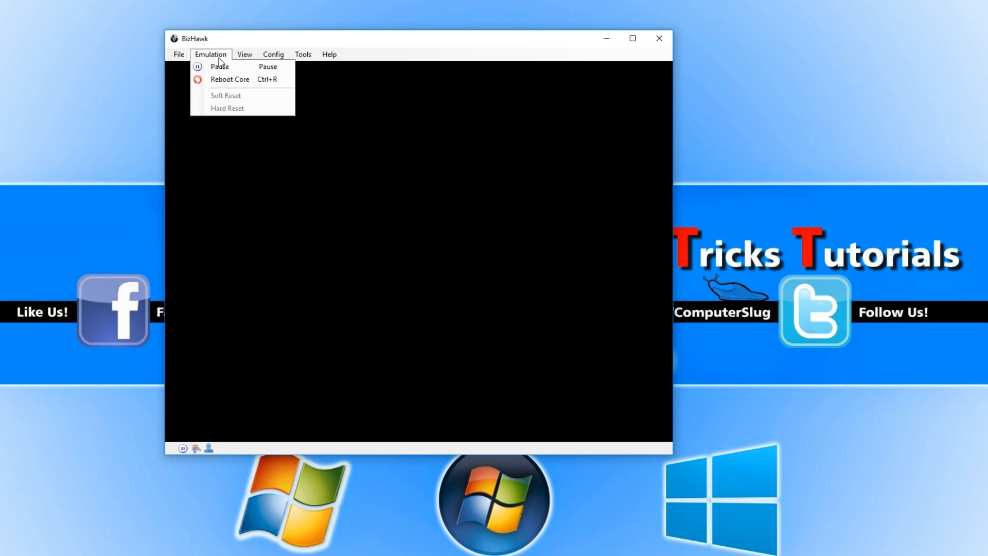
mouse_move(241, 84)
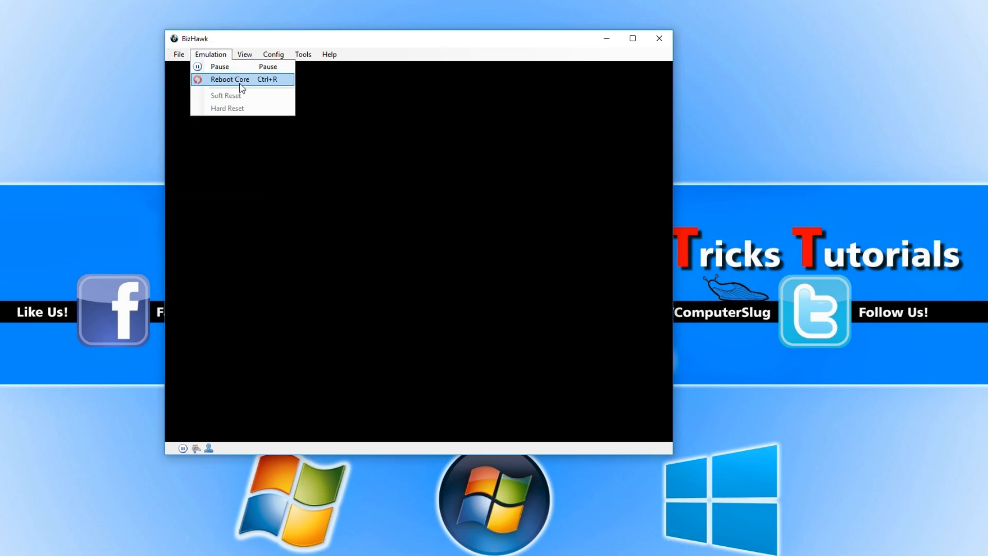
mouse_move(244, 102)
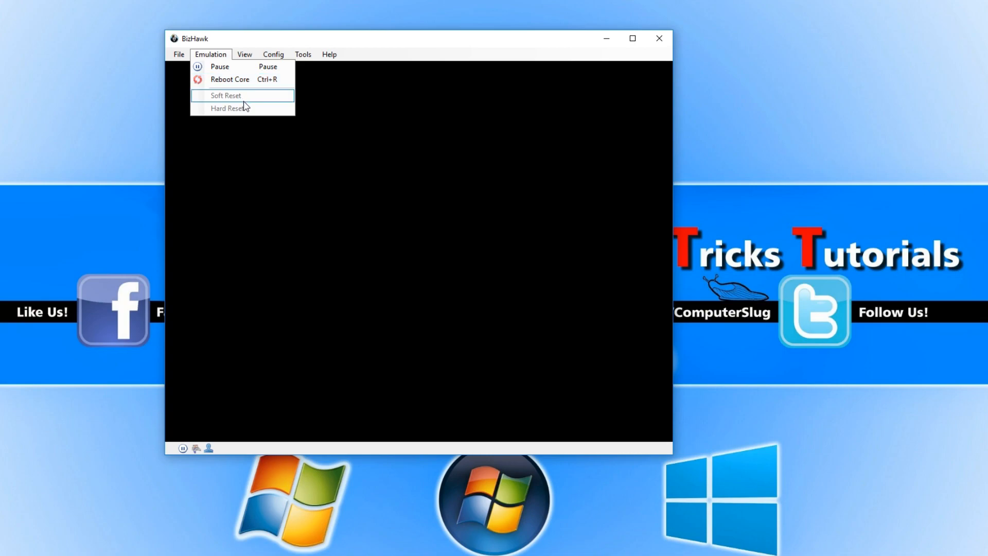
left_click(245, 53)
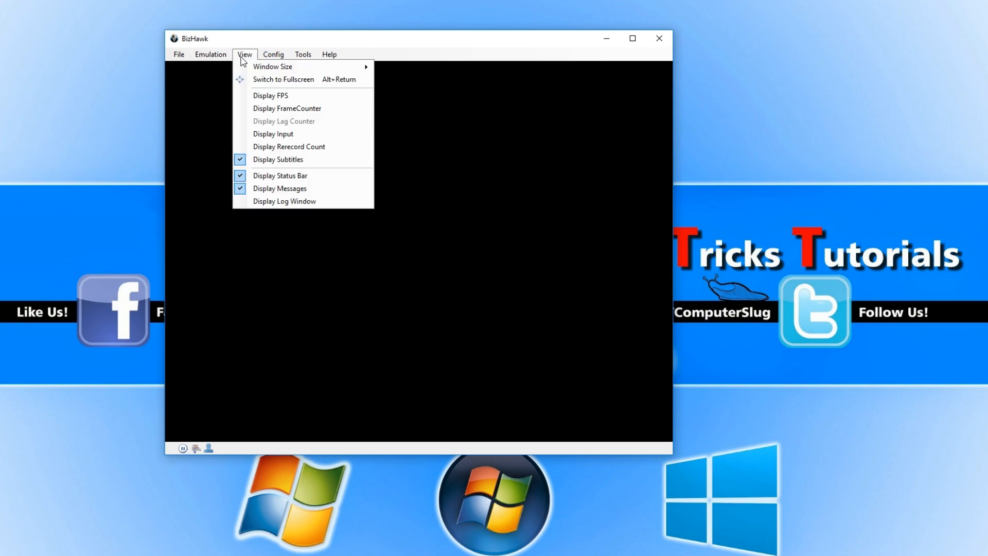
mouse_move(251, 68)
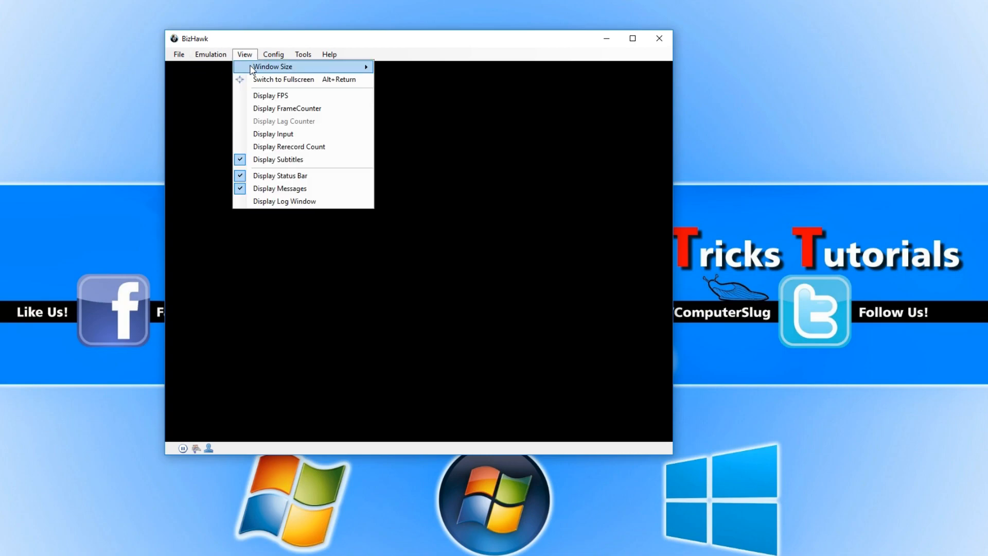
mouse_move(261, 84)
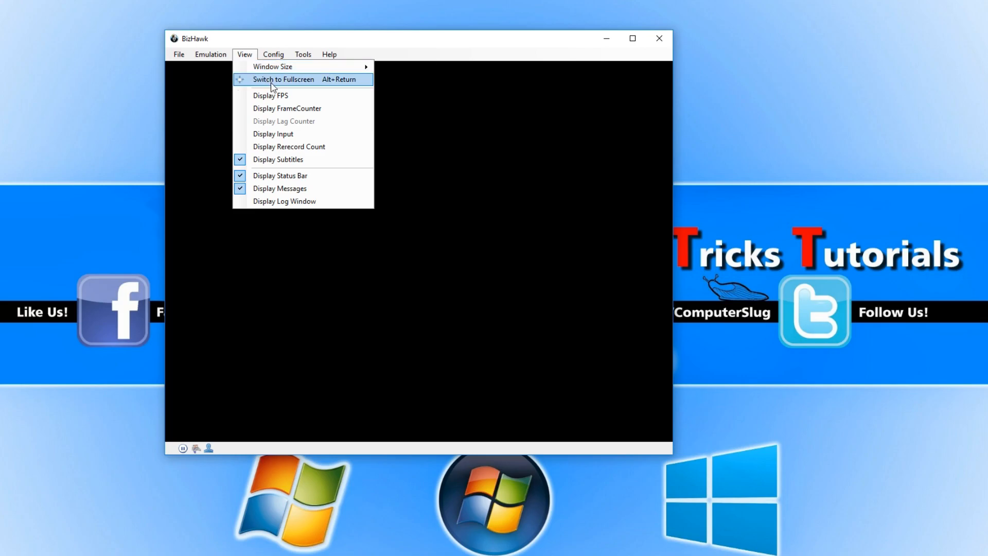
mouse_move(318, 98)
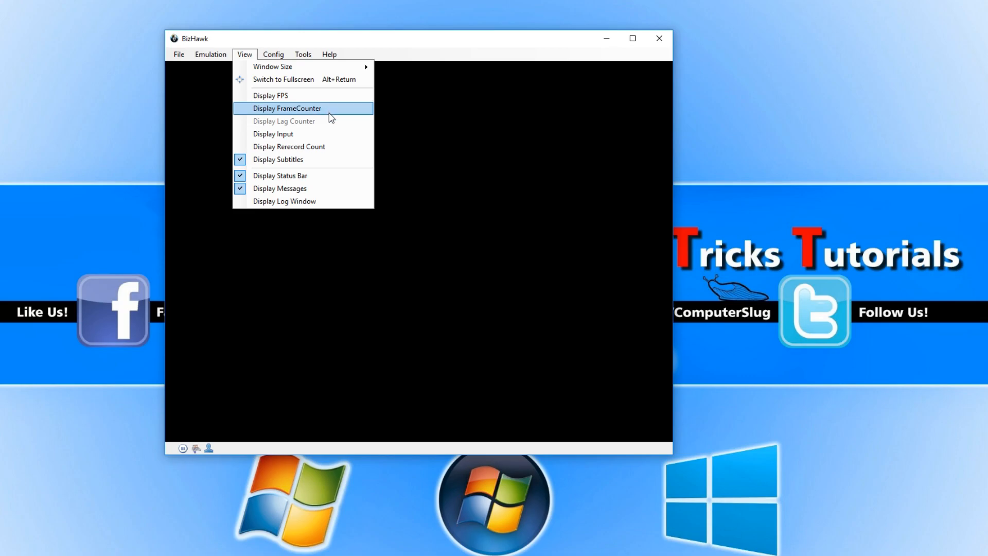
mouse_move(340, 125)
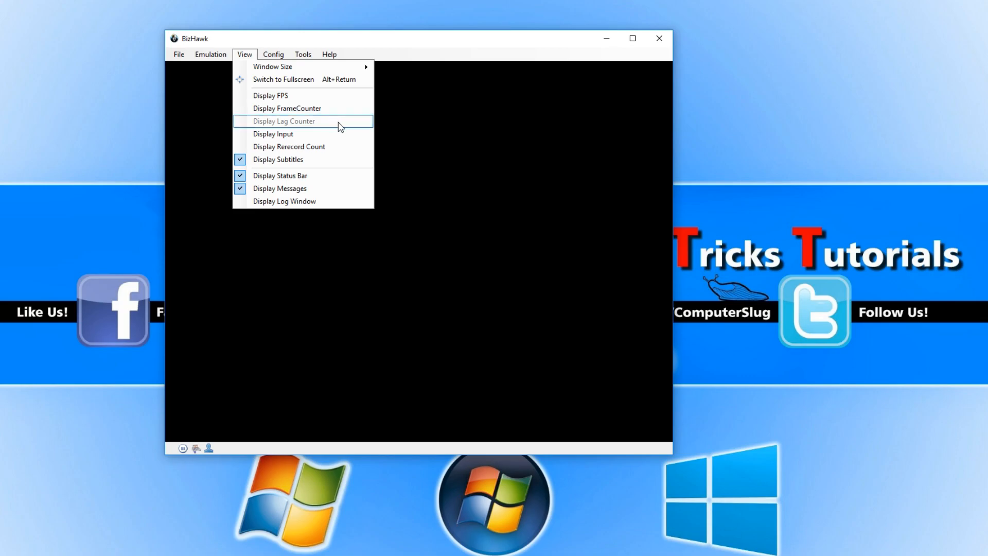
mouse_move(318, 122)
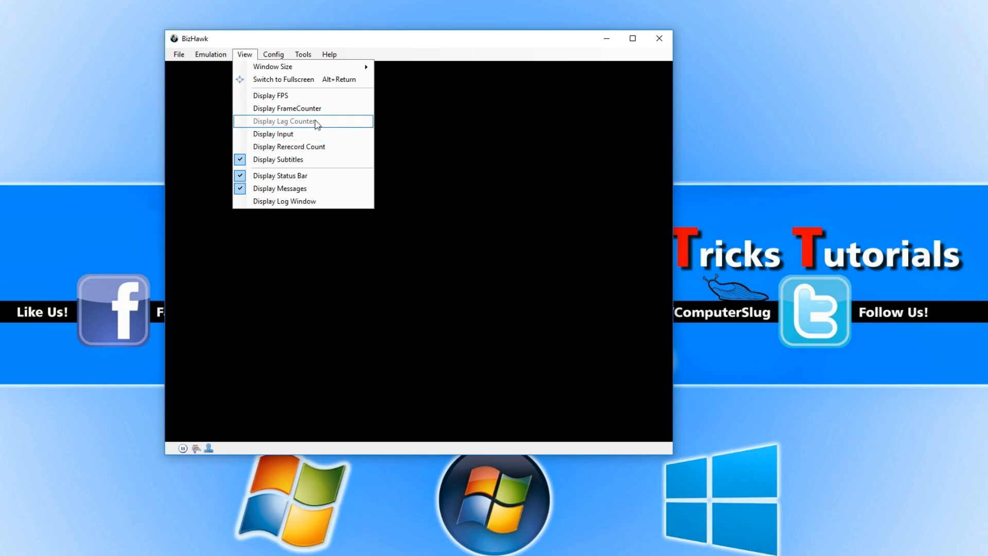
left_click(273, 53)
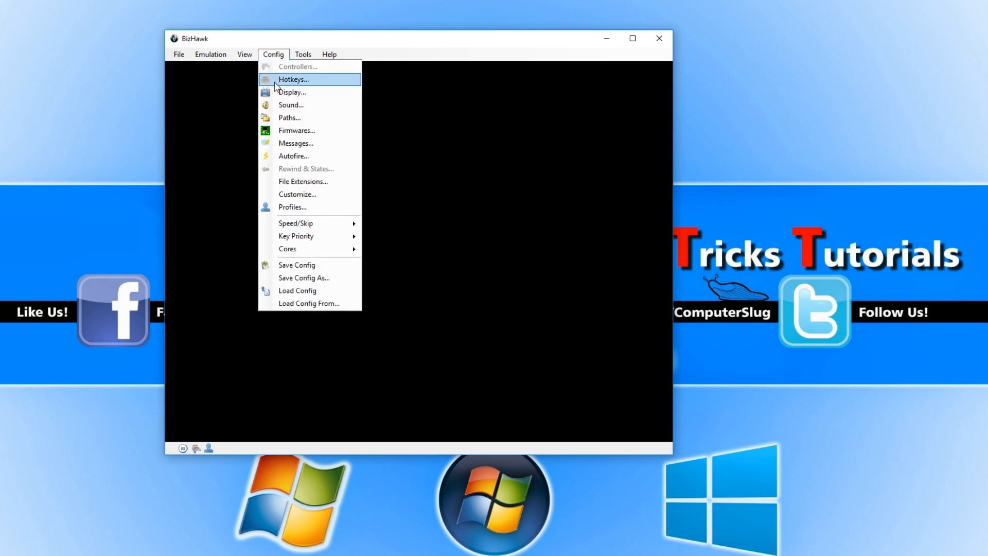
mouse_move(298, 296)
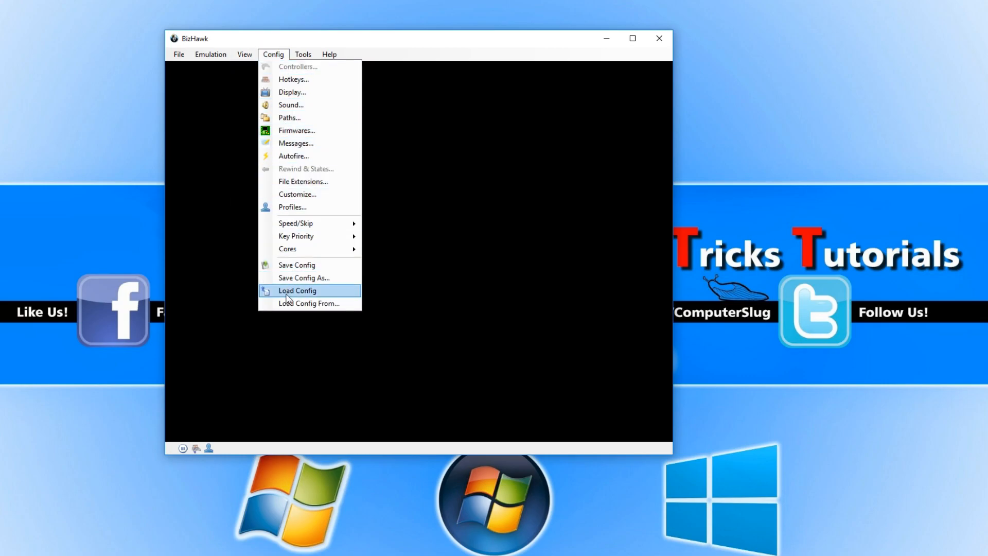
mouse_move(311, 214)
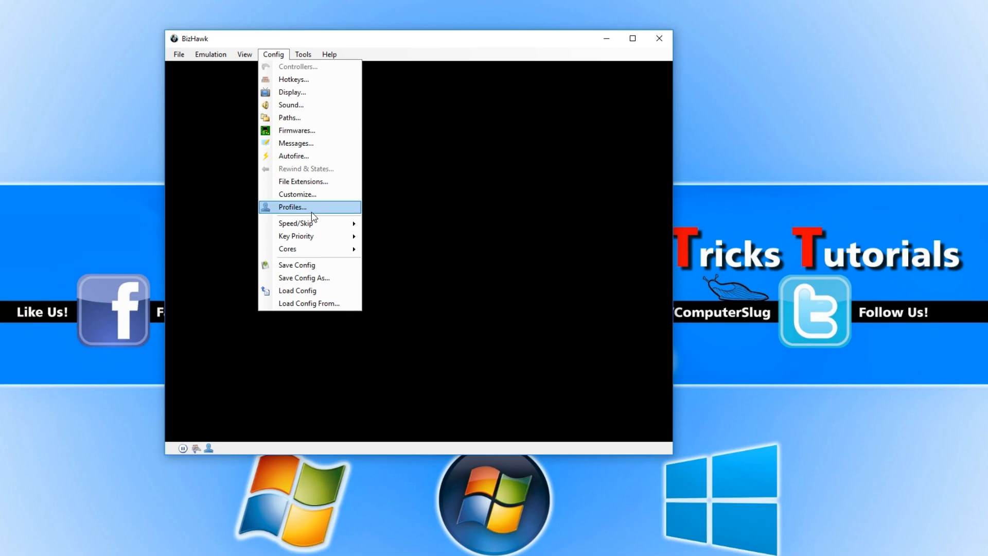
mouse_move(305, 94)
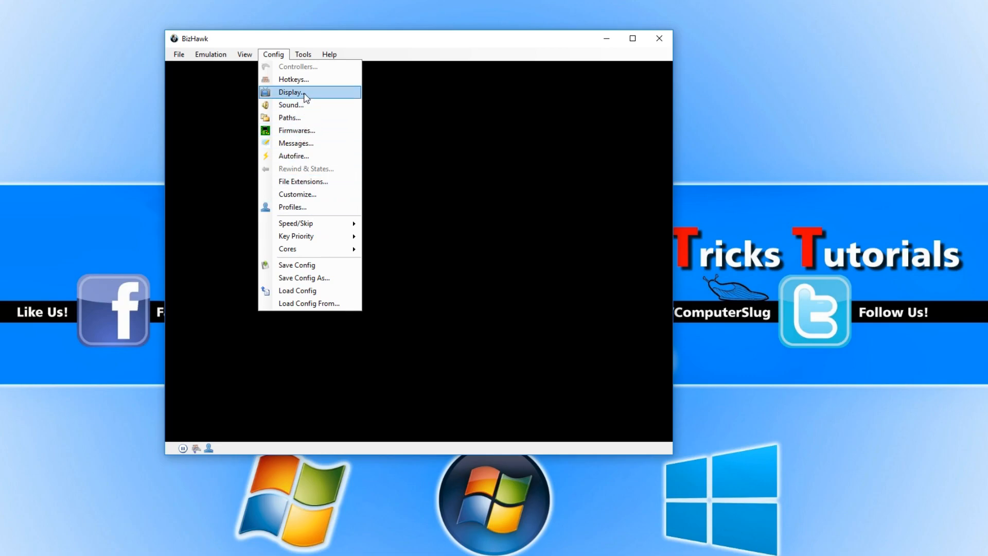
left_click(290, 92)
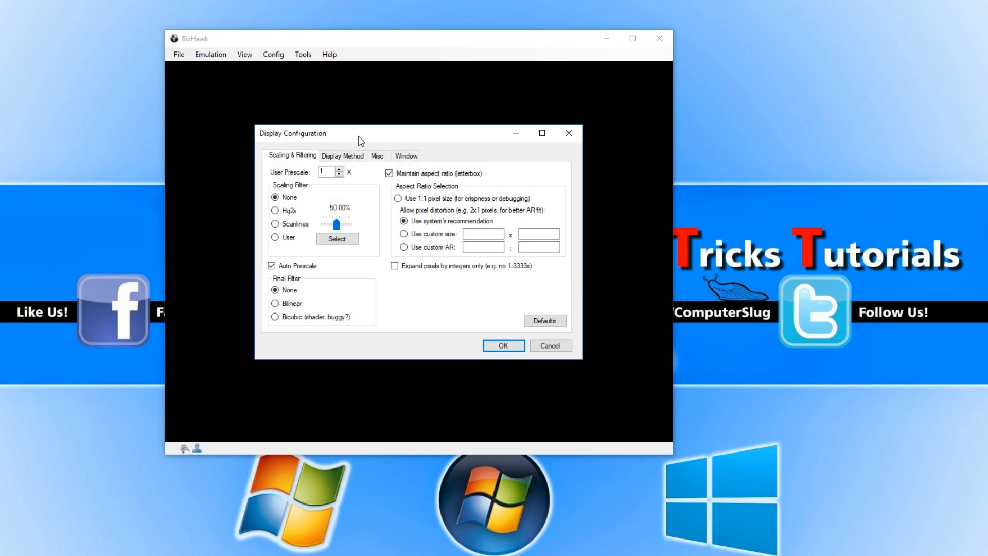
mouse_move(346, 153)
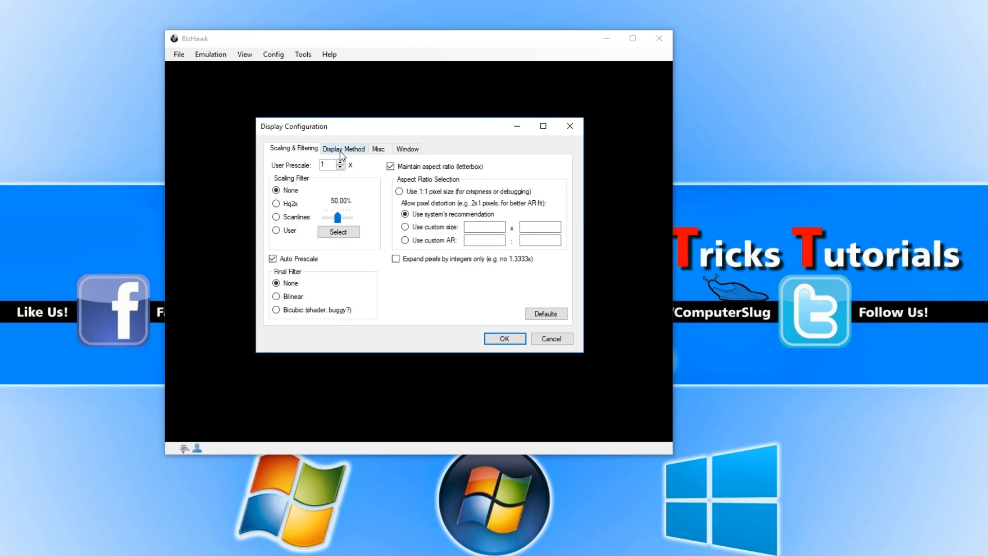
Review the Display Method, Misc and Window settings and close the dialog unchanged
left_click(343, 148)
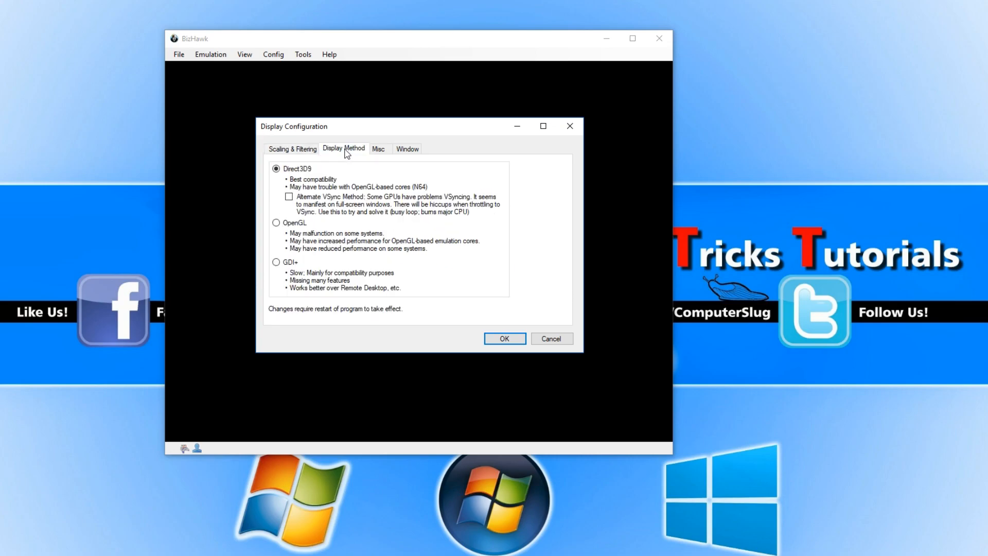
left_click(379, 149)
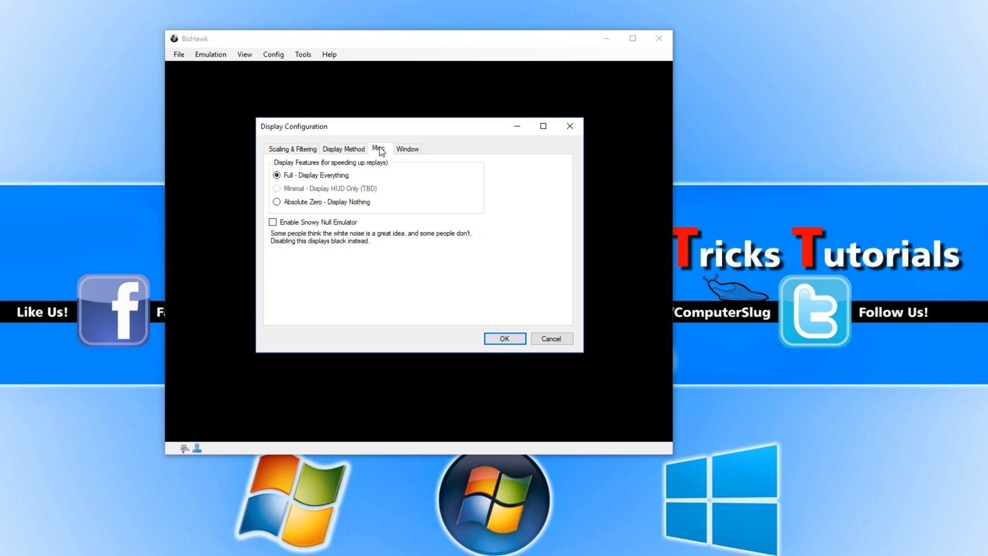
left_click(407, 148)
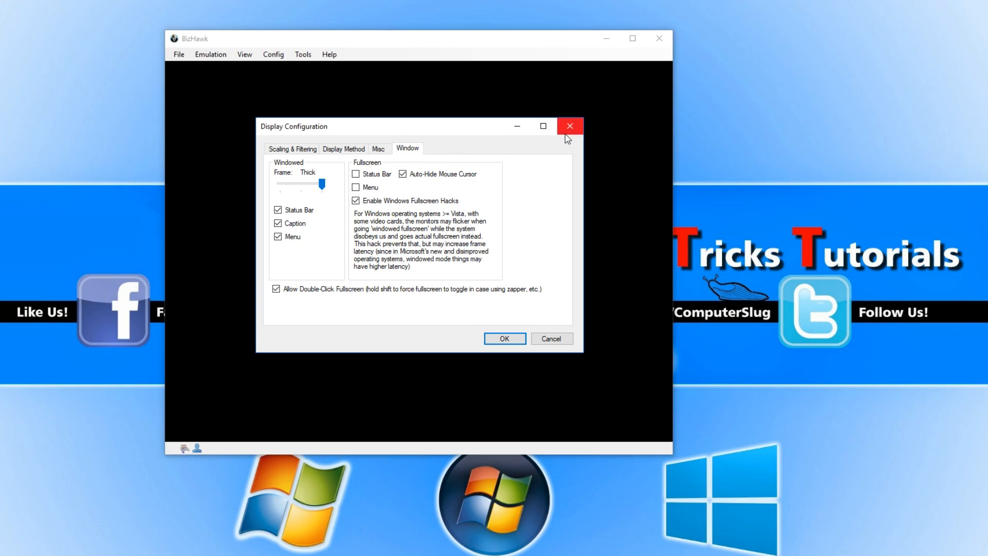
left_click(570, 125)
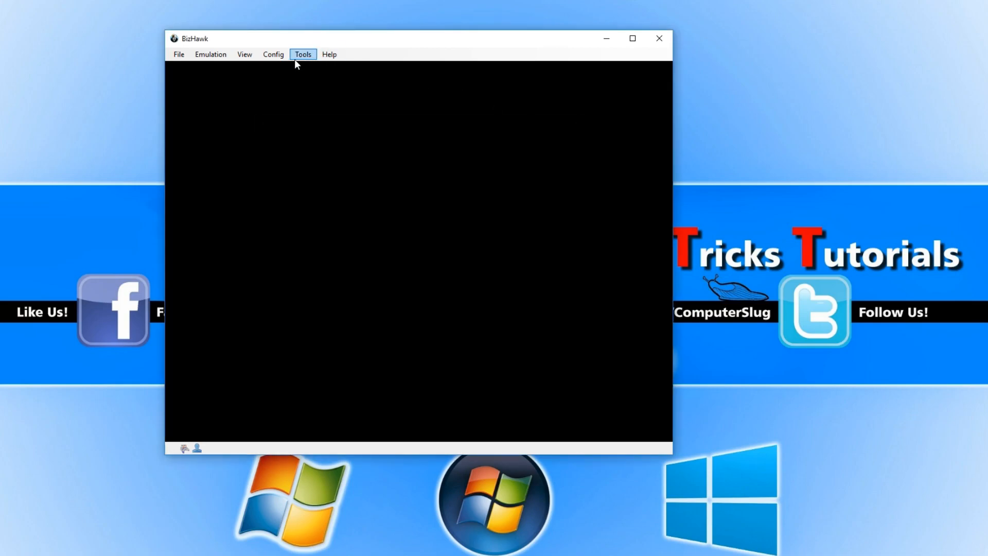
Bring up BizHawk's Config menu of configuration options
left_click(274, 53)
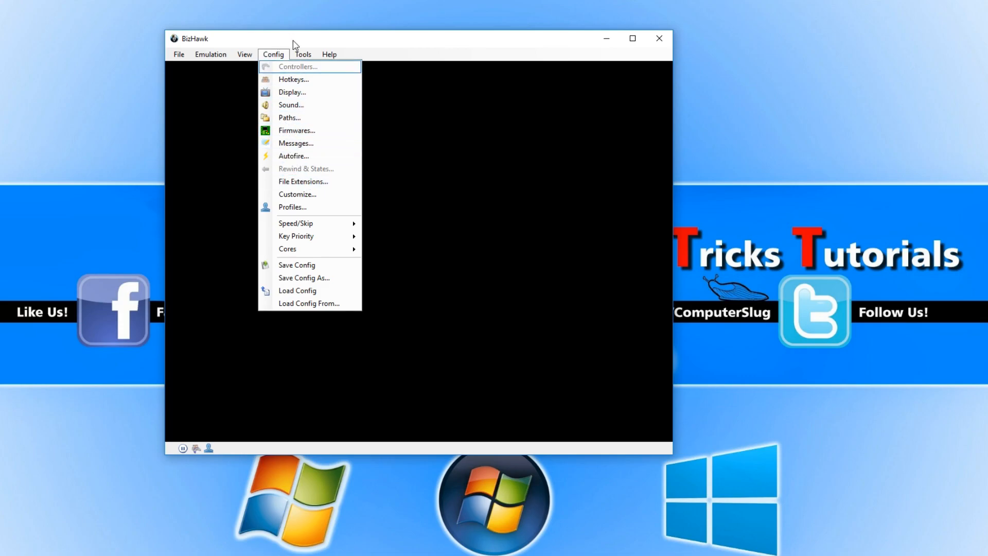
mouse_move(281, 57)
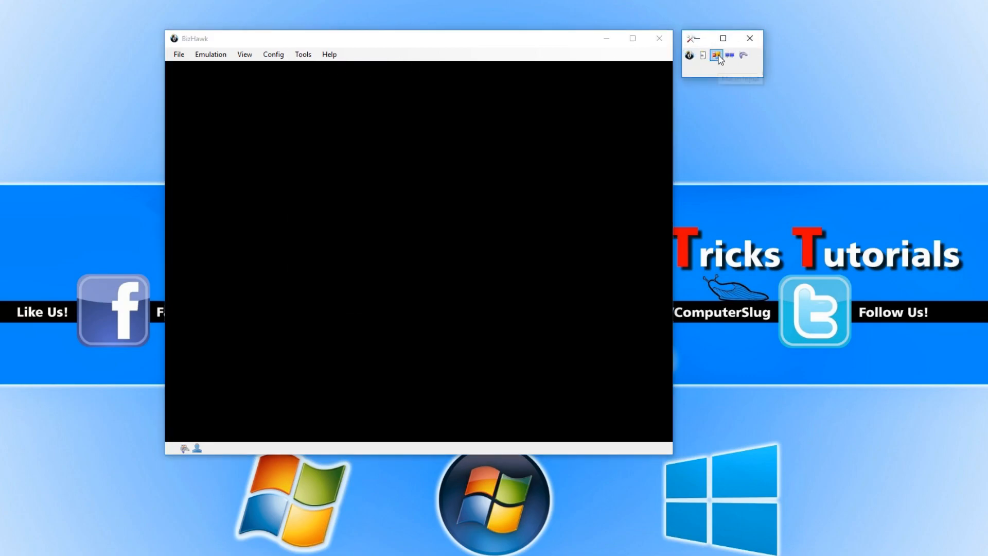
mouse_move(730, 56)
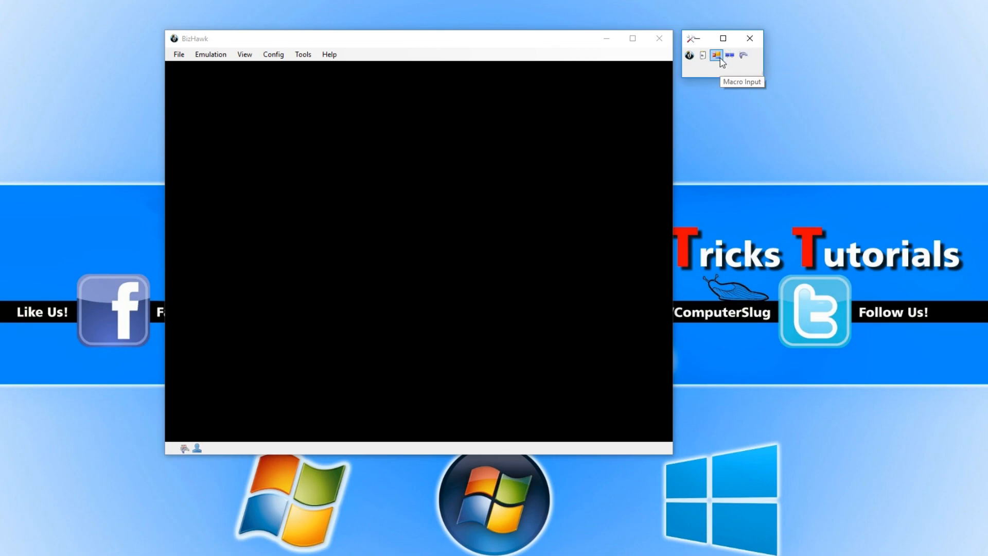
mouse_move(704, 57)
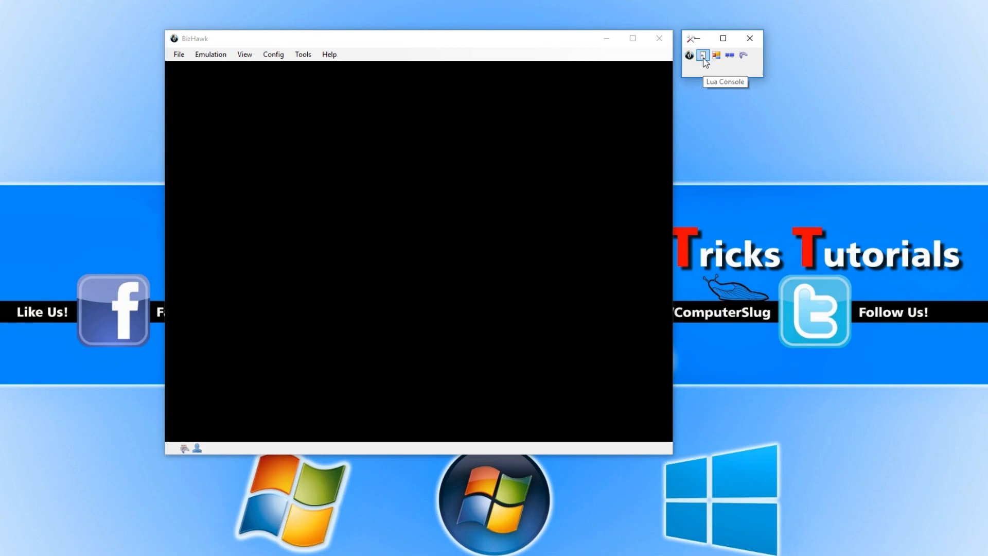
mouse_move(481, 54)
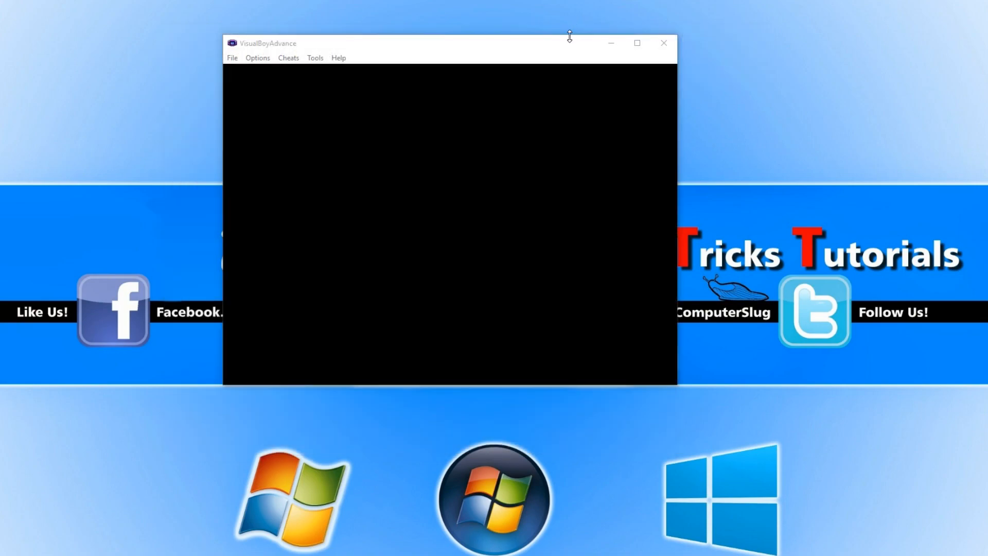
mouse_move(599, 22)
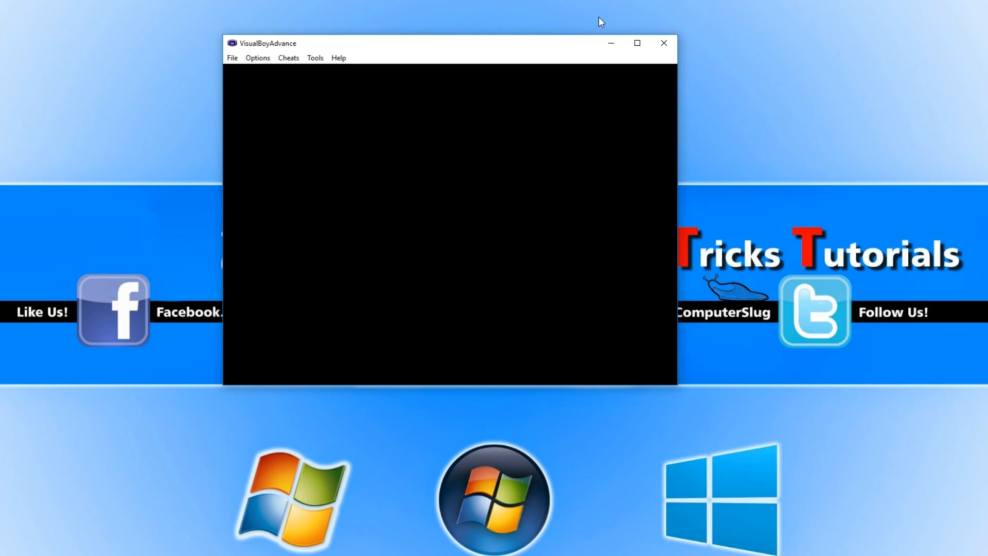
mouse_move(433, 38)
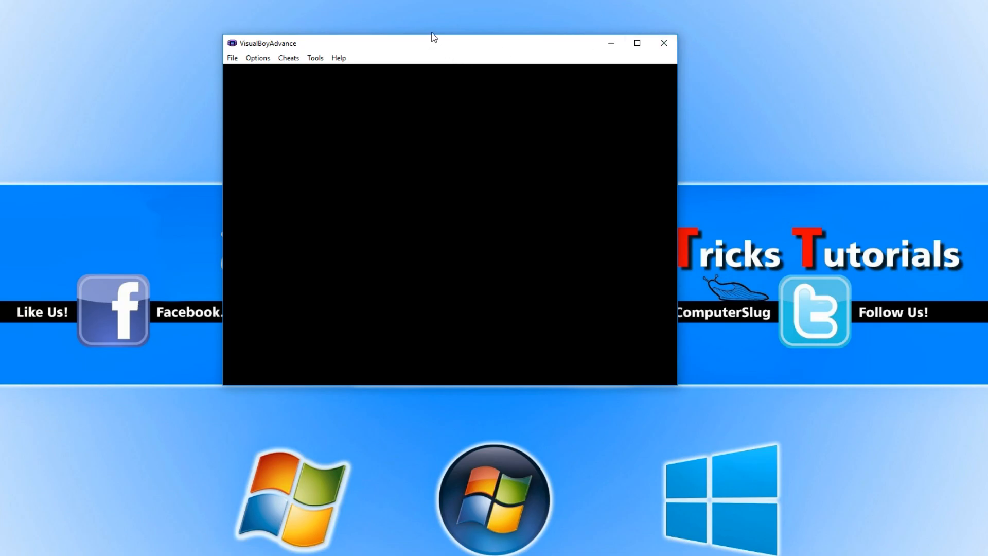
mouse_move(335, 50)
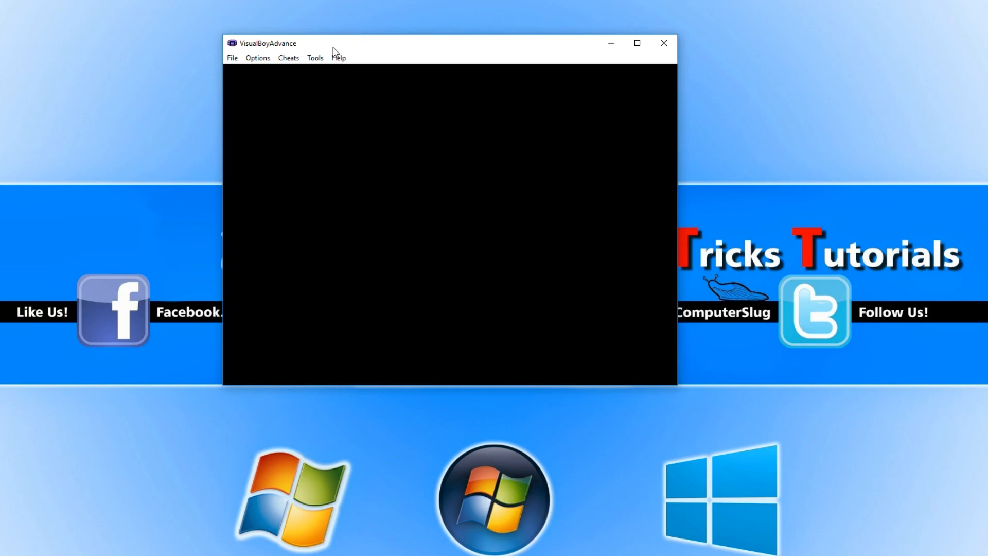
Look over VisualBoyAdvance's File commands, then move to the Options menu
left_click(233, 58)
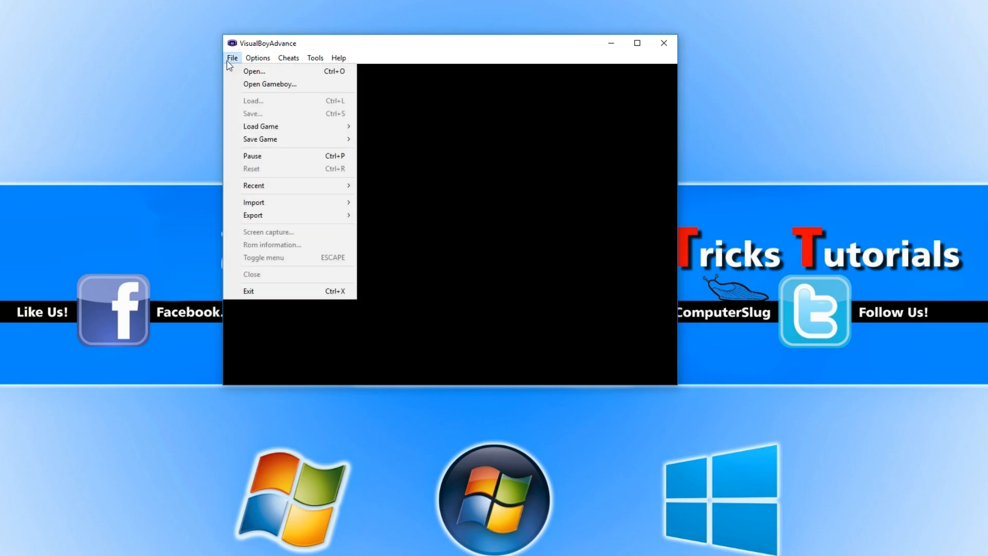
mouse_move(268, 100)
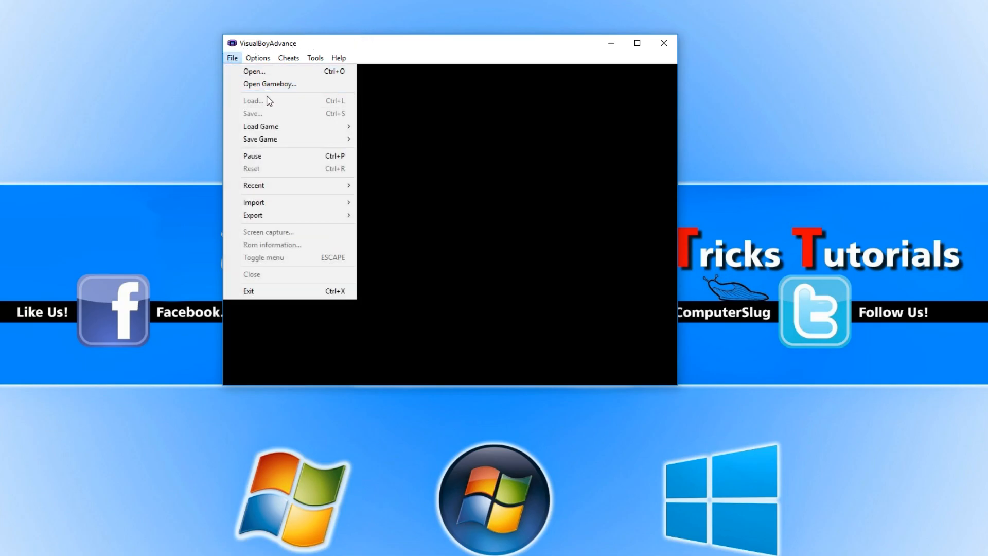
mouse_move(308, 249)
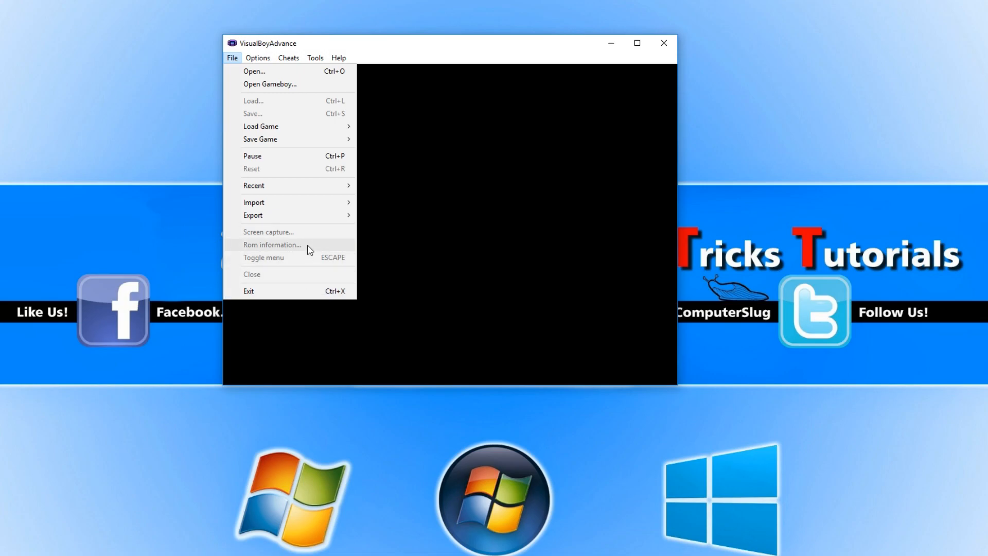
mouse_move(338, 259)
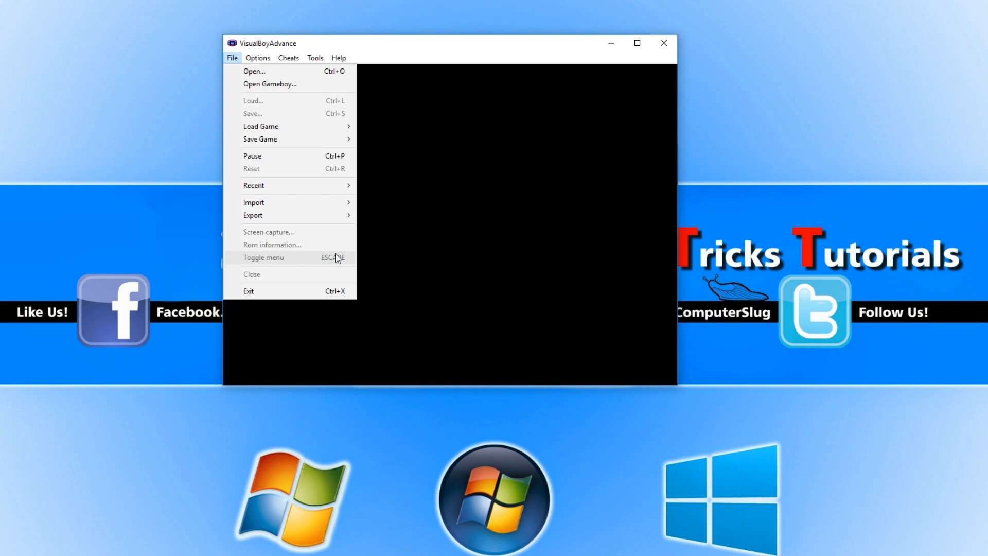
mouse_move(271, 188)
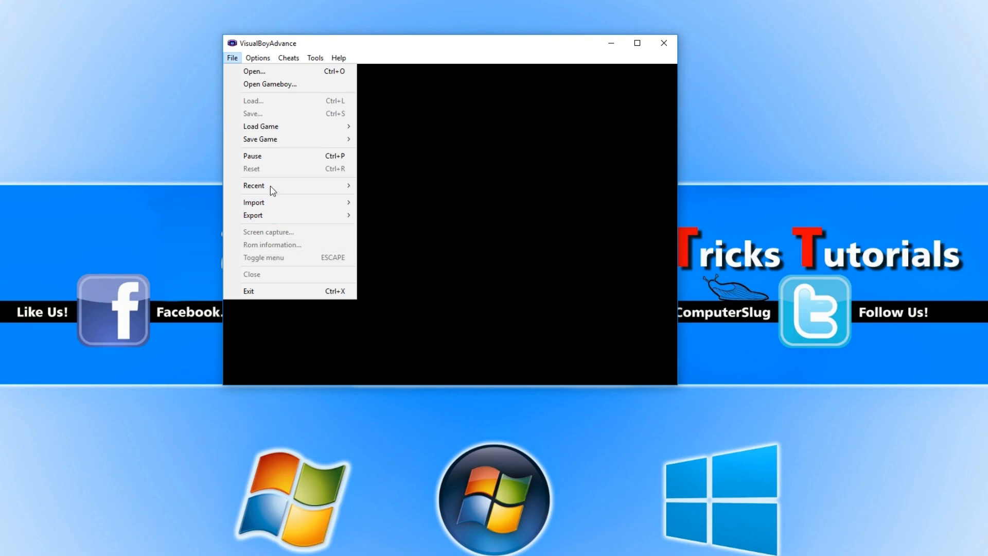
left_click(257, 58)
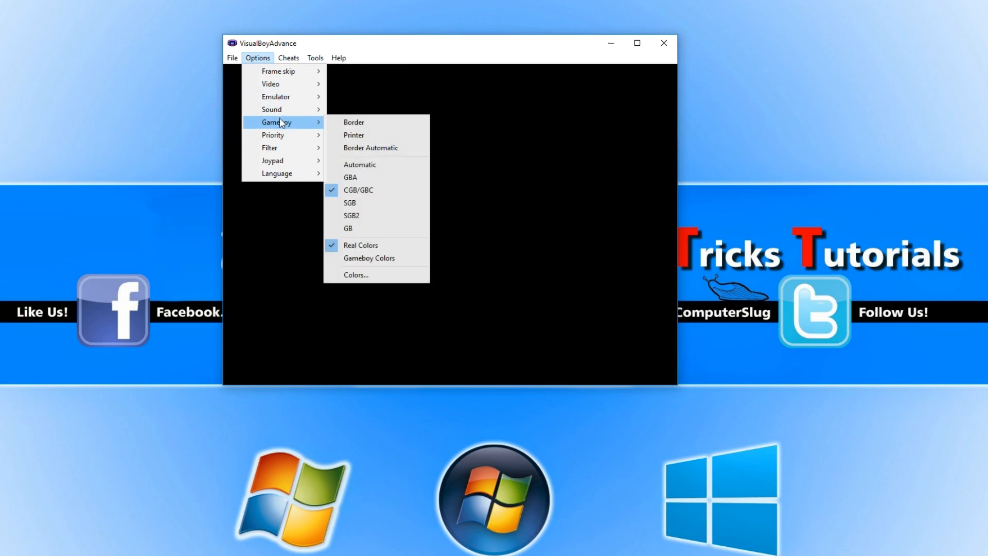
mouse_move(288, 152)
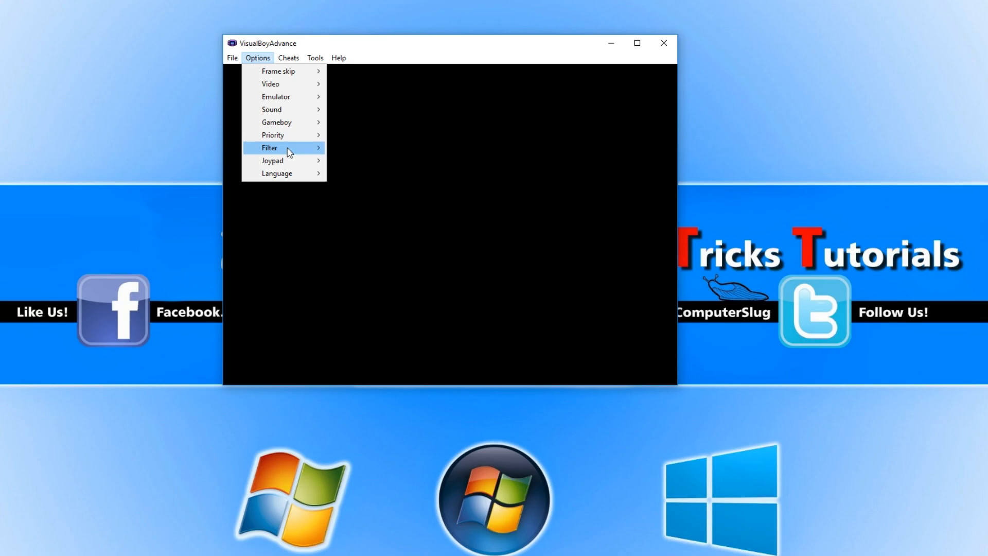
mouse_move(283, 135)
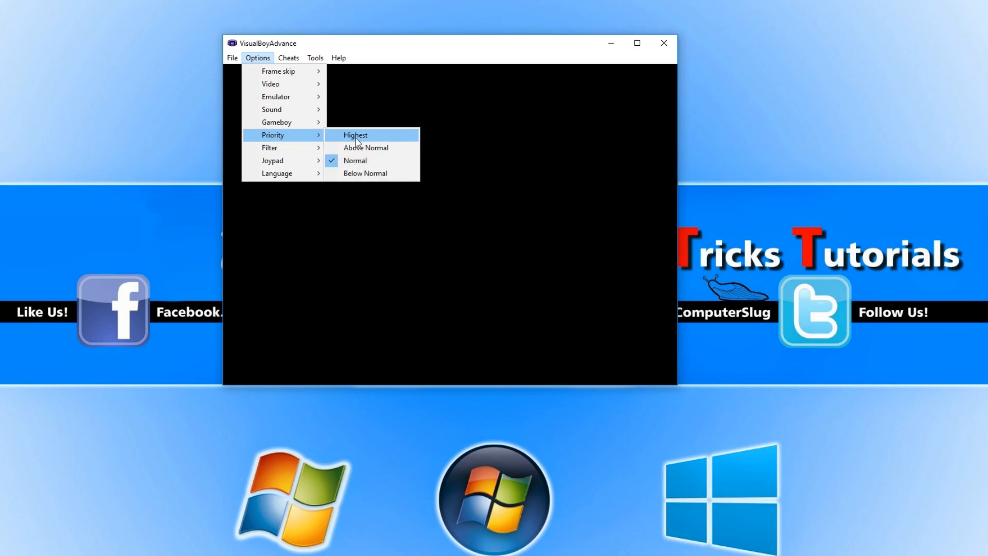
mouse_move(365, 152)
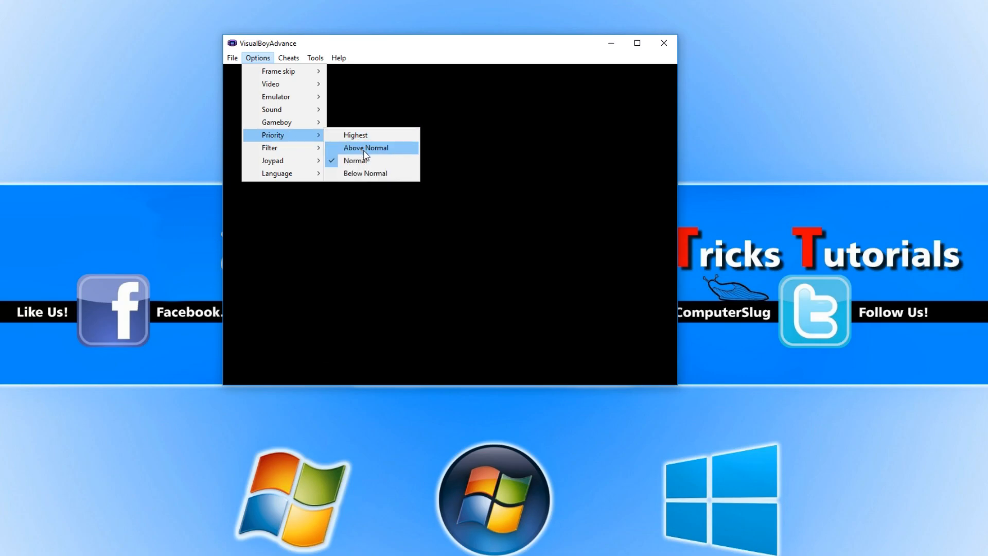
mouse_move(380, 160)
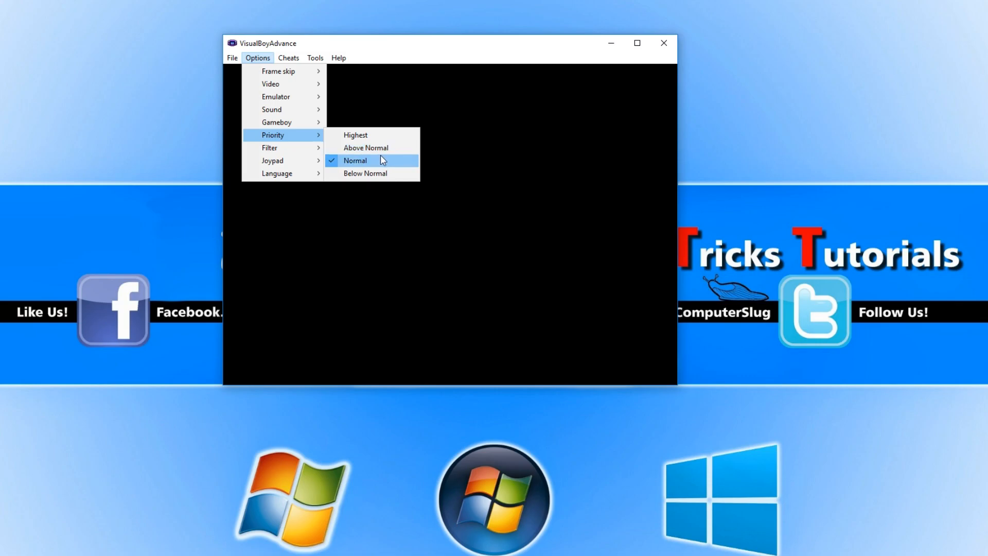
mouse_move(389, 152)
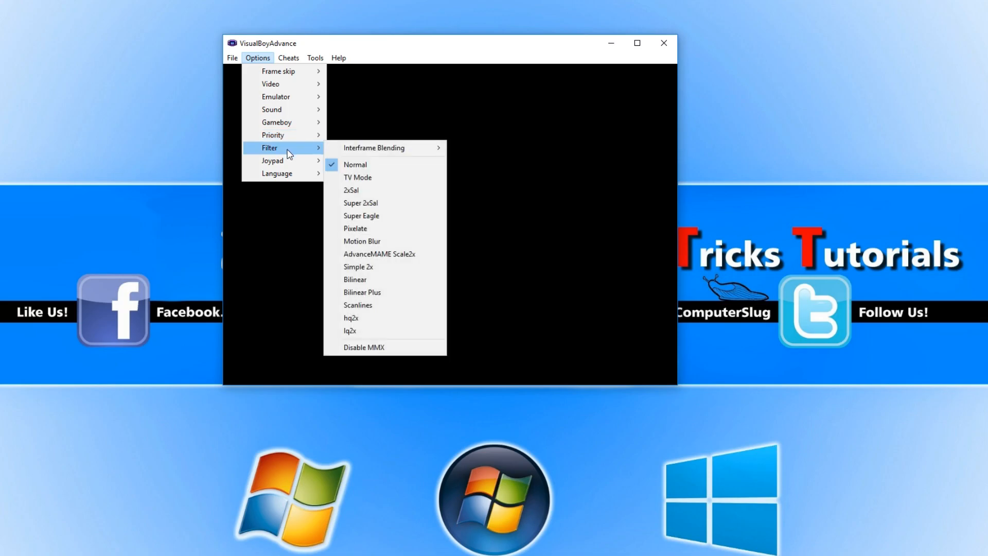
mouse_move(290, 162)
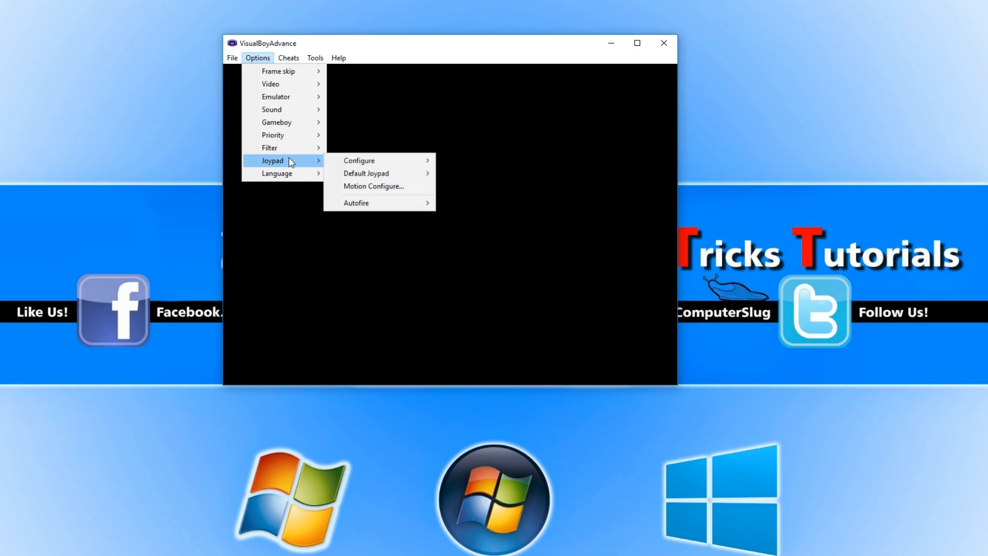
mouse_move(366, 173)
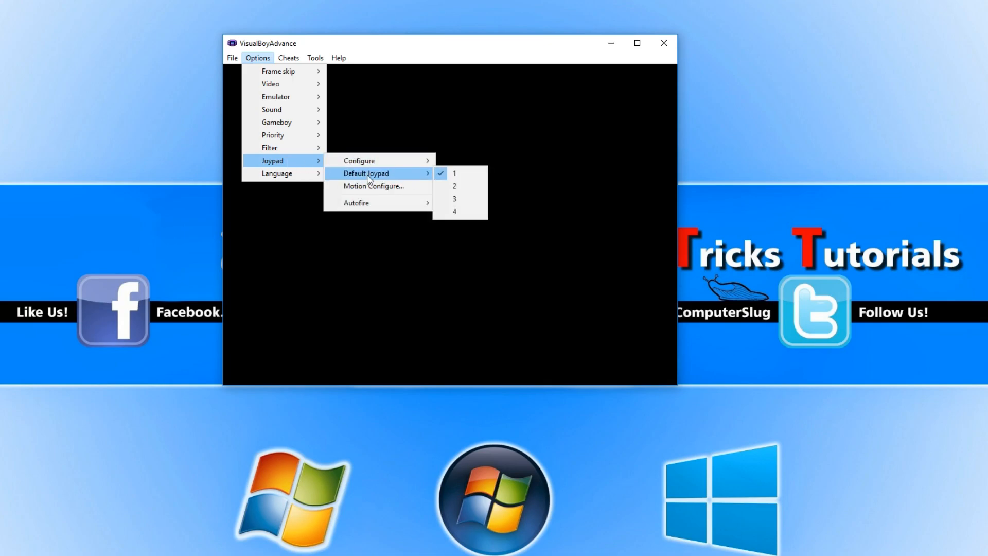
Bring up VisualBoyAdvance's Cheats menu after browsing the Options submenus
left_click(288, 58)
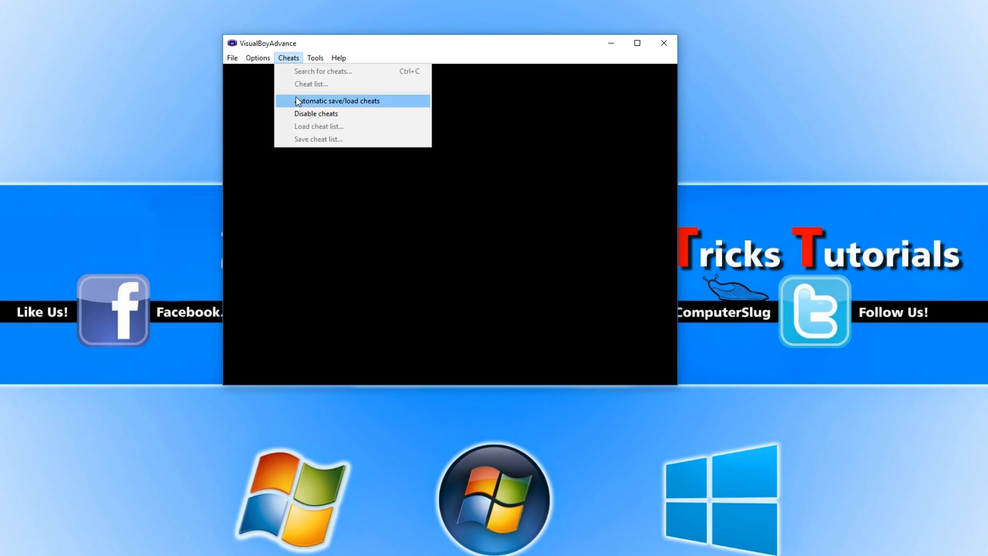
Bring up the Tools menu with its viewers and recording commands
left_click(315, 58)
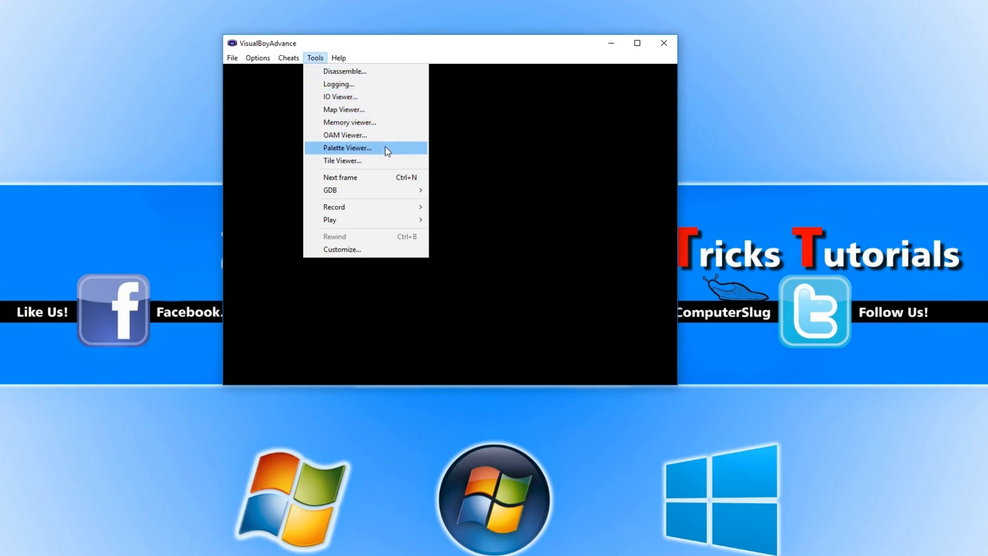
mouse_move(393, 140)
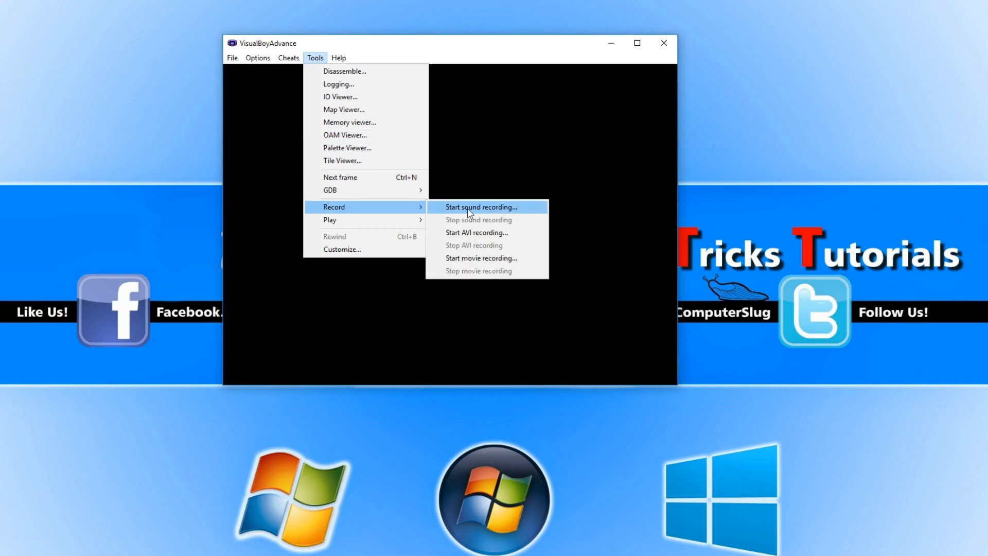
mouse_move(531, 220)
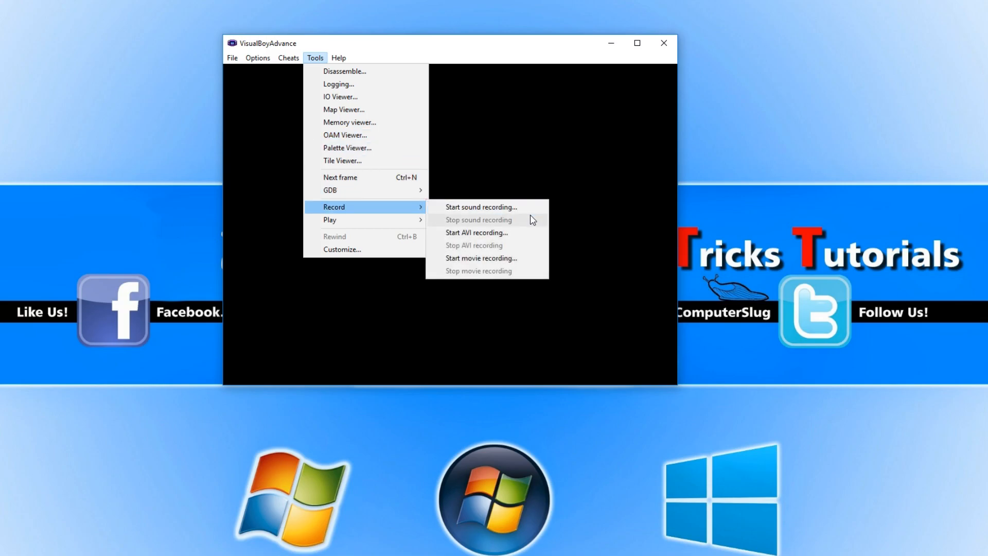
mouse_move(518, 189)
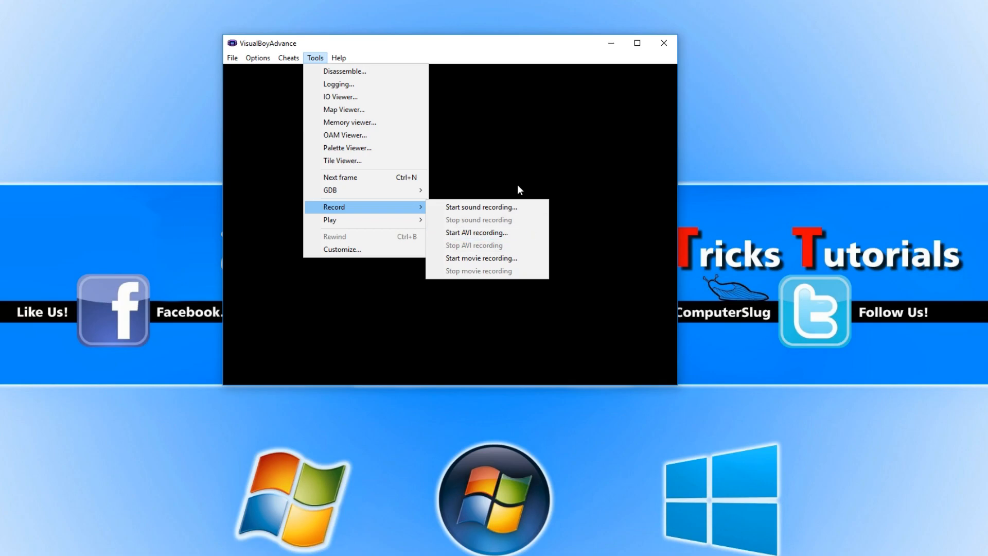